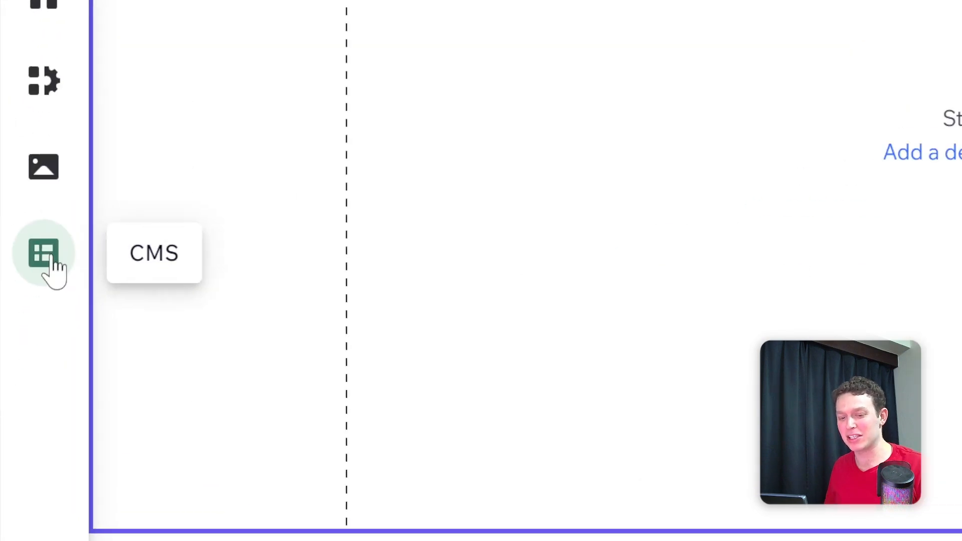
# Inspect the Example collection's rich content item in the CMS panel.
pyautogui.click(42, 252)
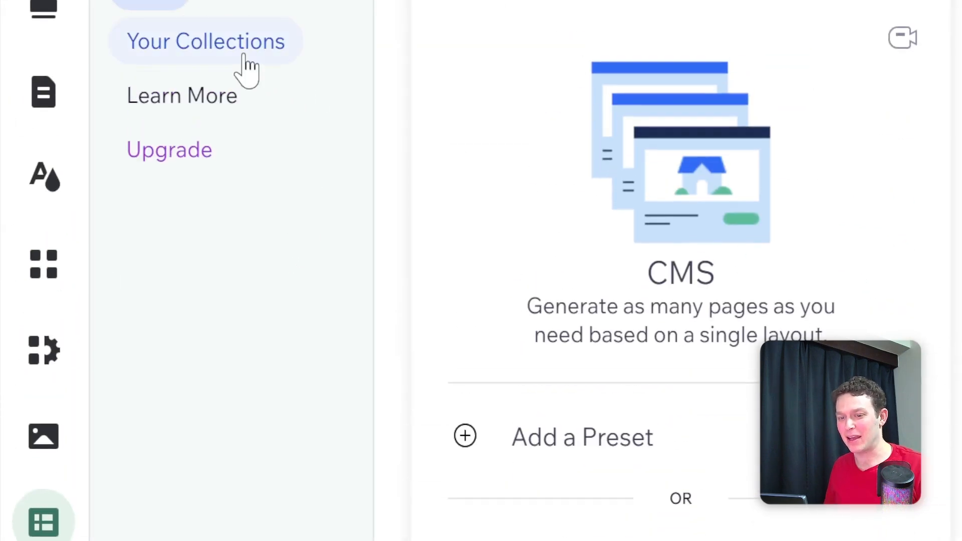
pyautogui.click(207, 42)
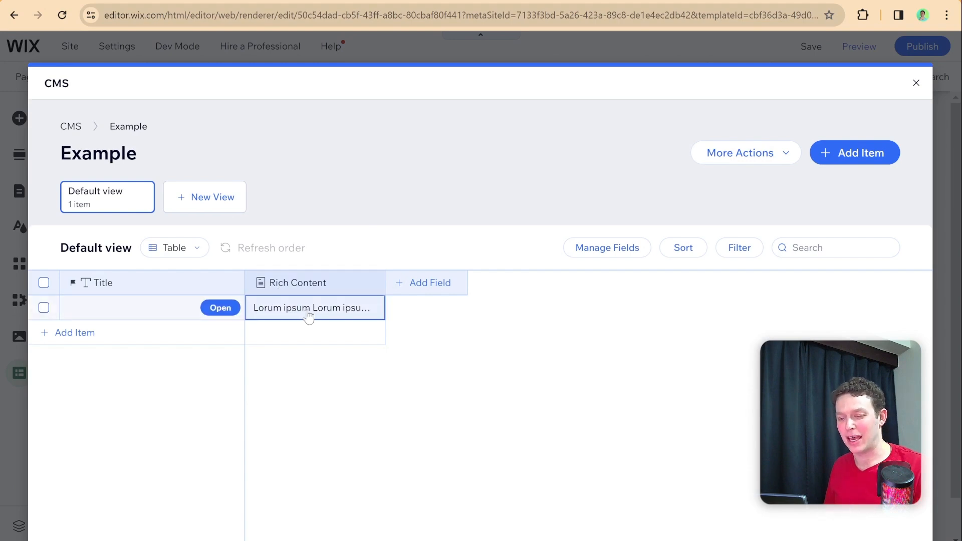
pyautogui.click(308, 307)
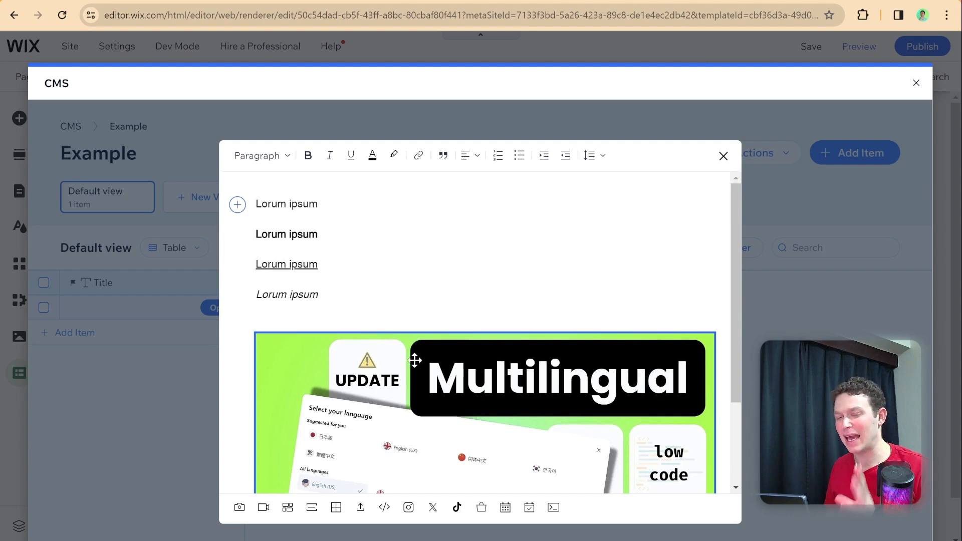
pyautogui.scroll(-3)
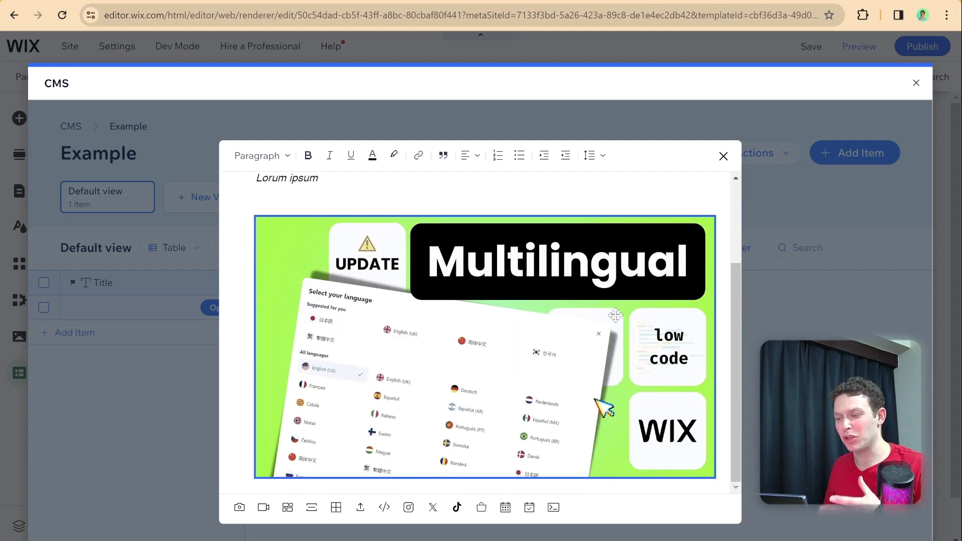
pyautogui.click(723, 156)
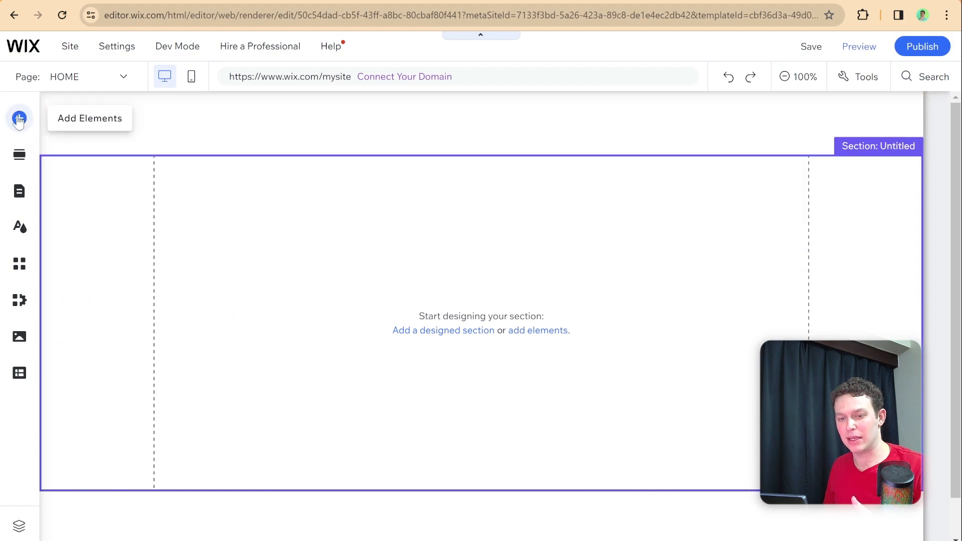
# Add a Rich Content Viewer element into the empty home section.
pyautogui.click(18, 119)
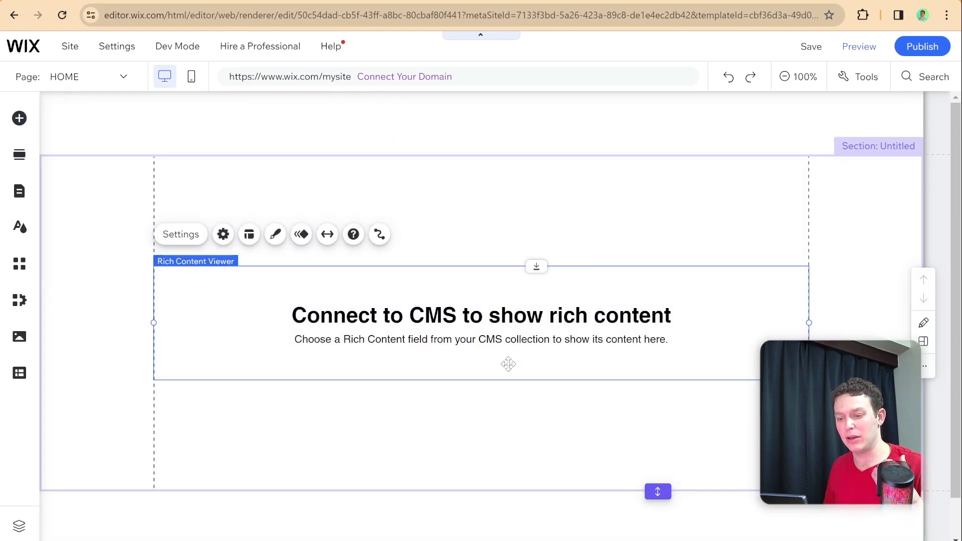
pyautogui.moveTo(438, 307)
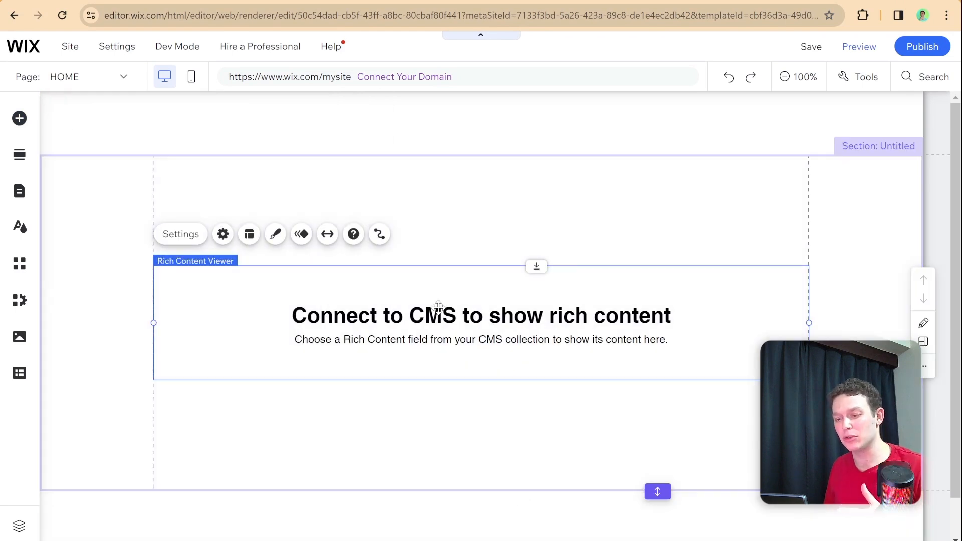
pyautogui.moveTo(379, 234)
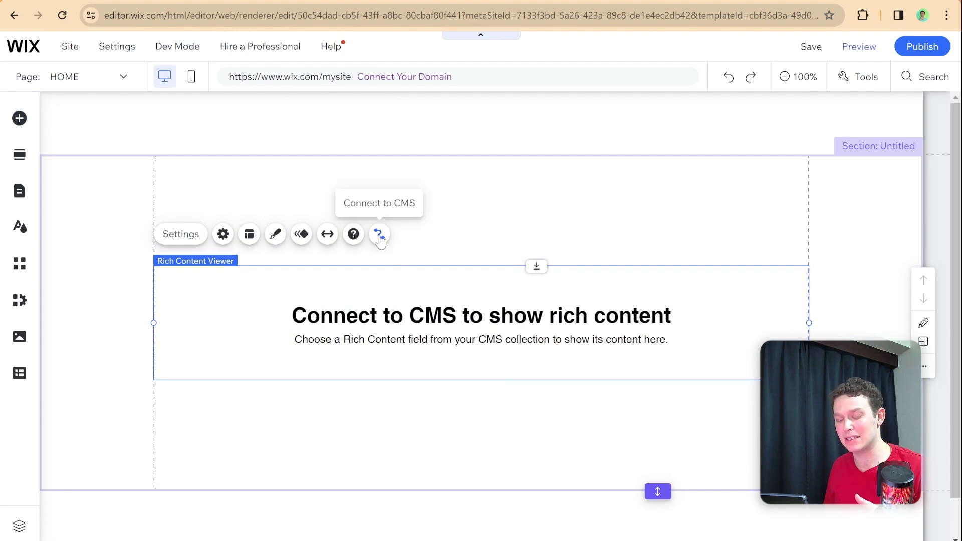
pyautogui.click(378, 234)
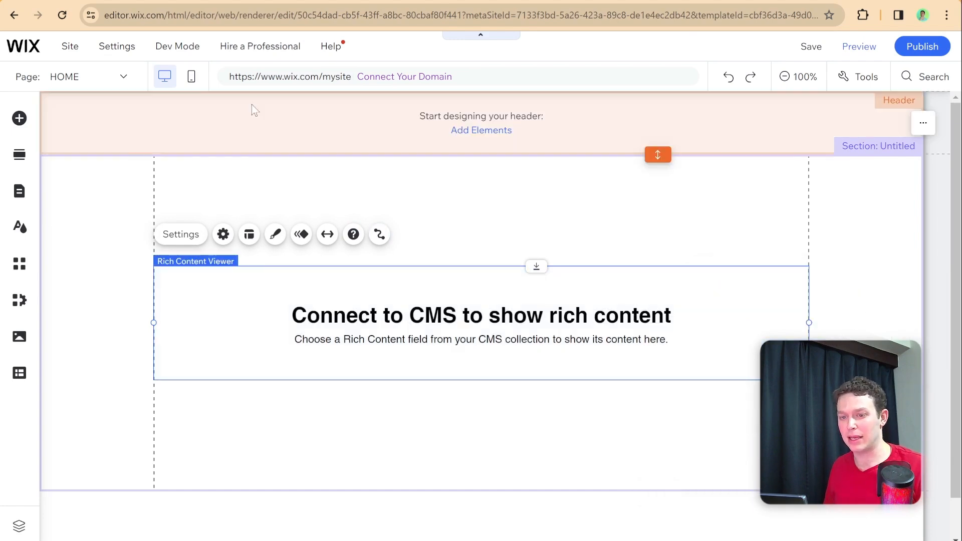
# Turn on Dev Mode and rename the viewer's element ID to richContent.
pyautogui.click(177, 46)
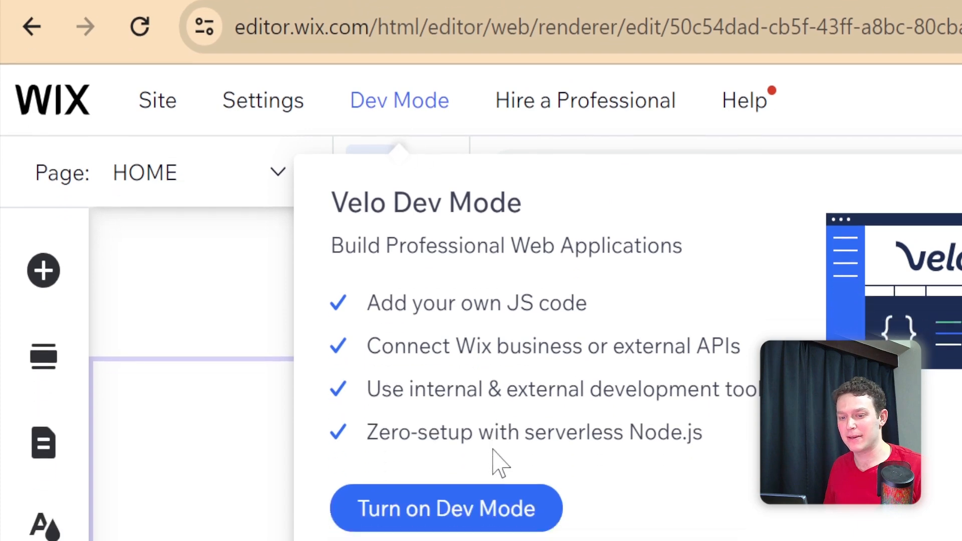
pyautogui.click(446, 508)
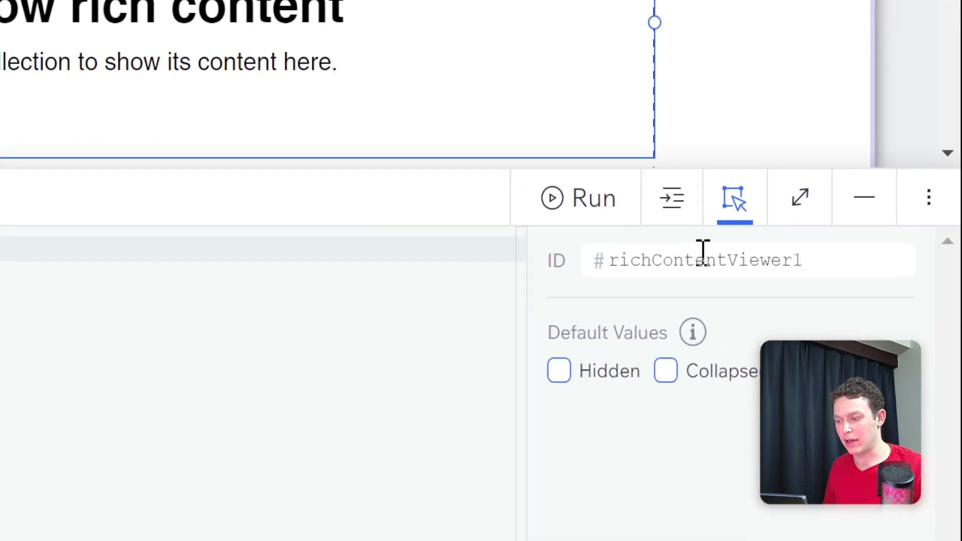
pyautogui.doubleClick(703, 260)
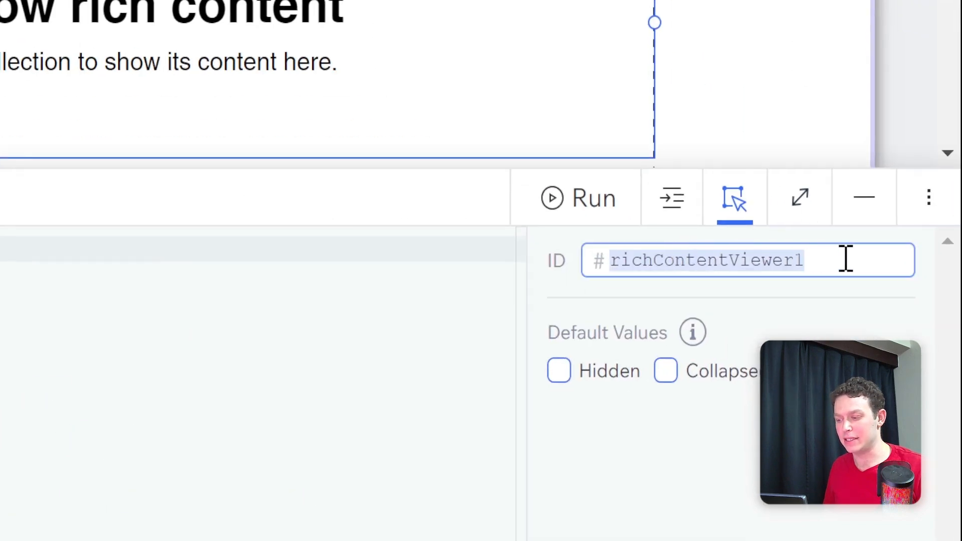
pyautogui.press('Backspace')
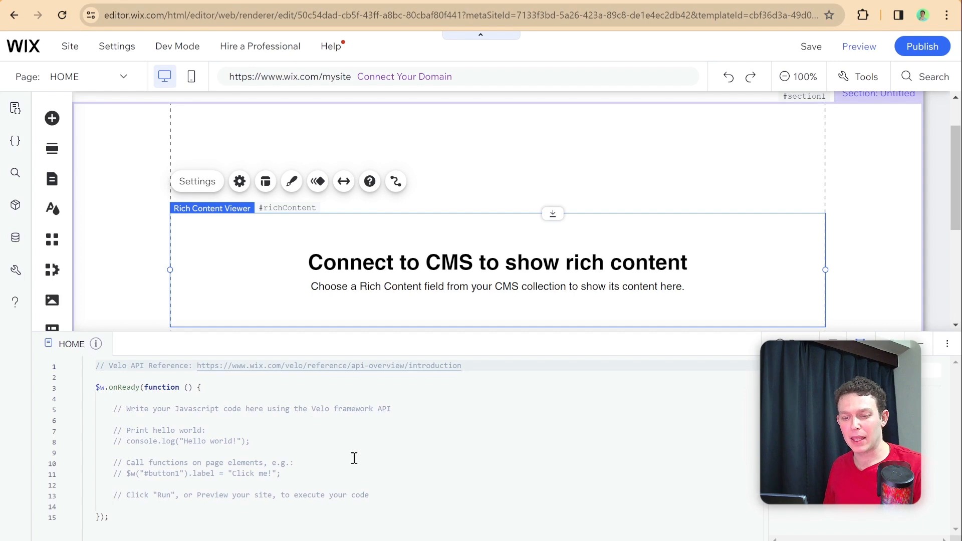
# Write an async onReady with const exampleQueryResult = await wixData.query("Example").
pyautogui.tripleClick(259, 365)
pyautogui.write('import wix')
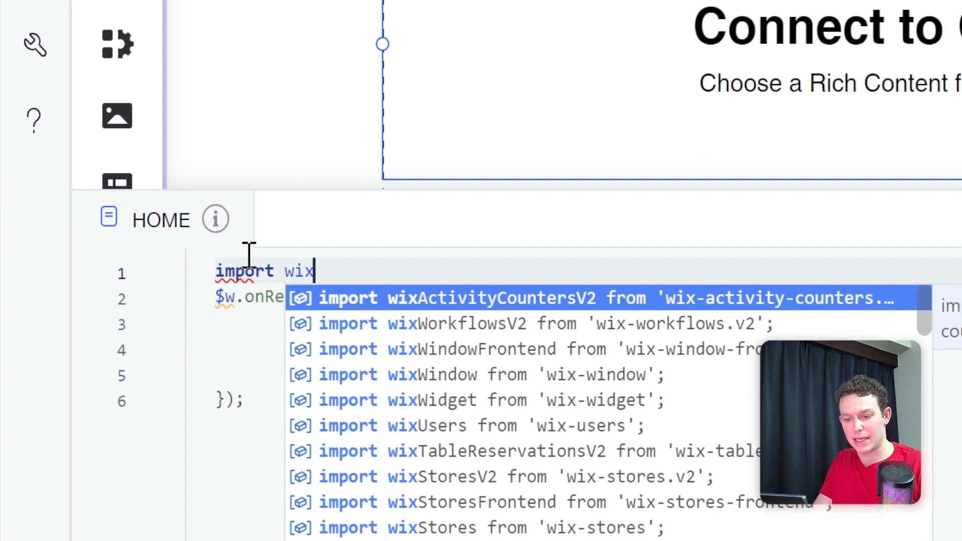
pyautogui.write("Data from 'wix-data';")
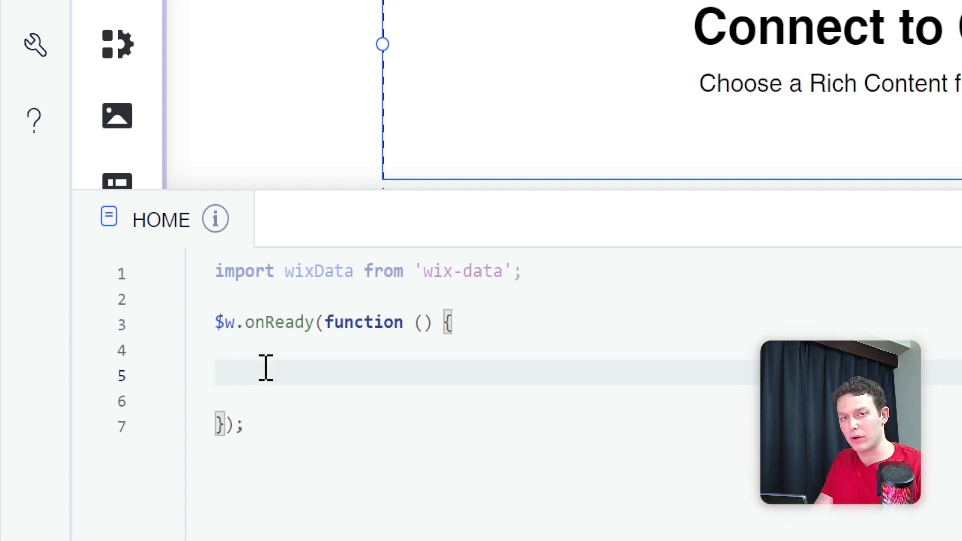
pyautogui.write('const')
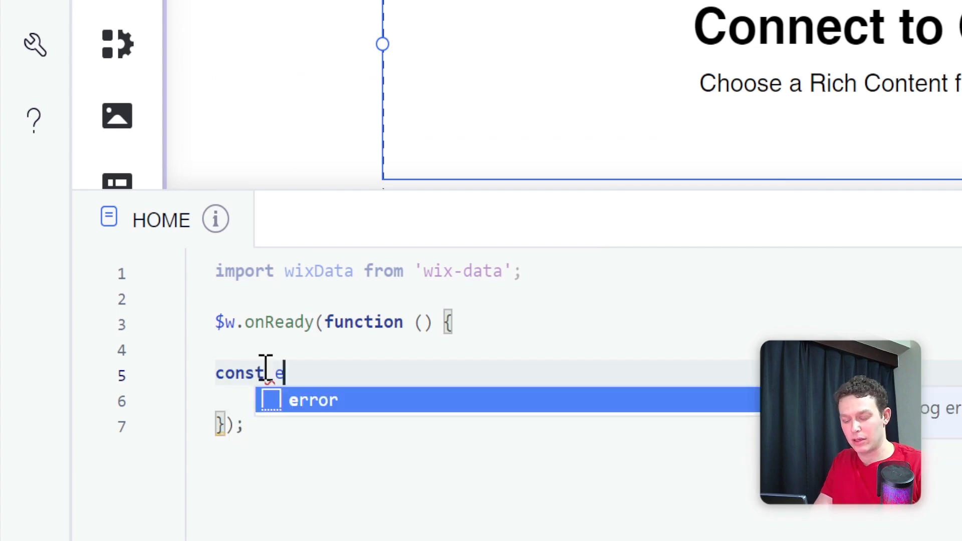
pyautogui.write('example')
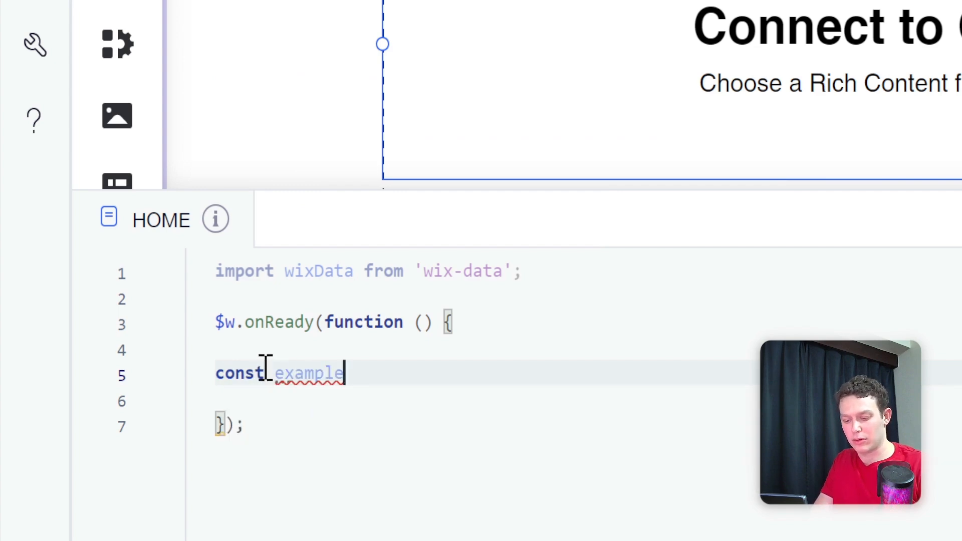
pyautogui.write('QueryResi;')
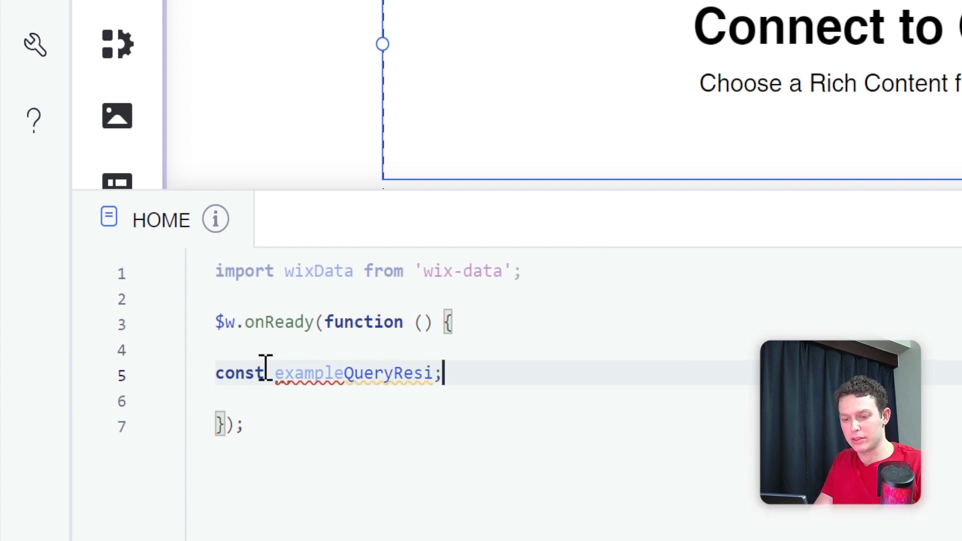
pyautogui.write('ult')
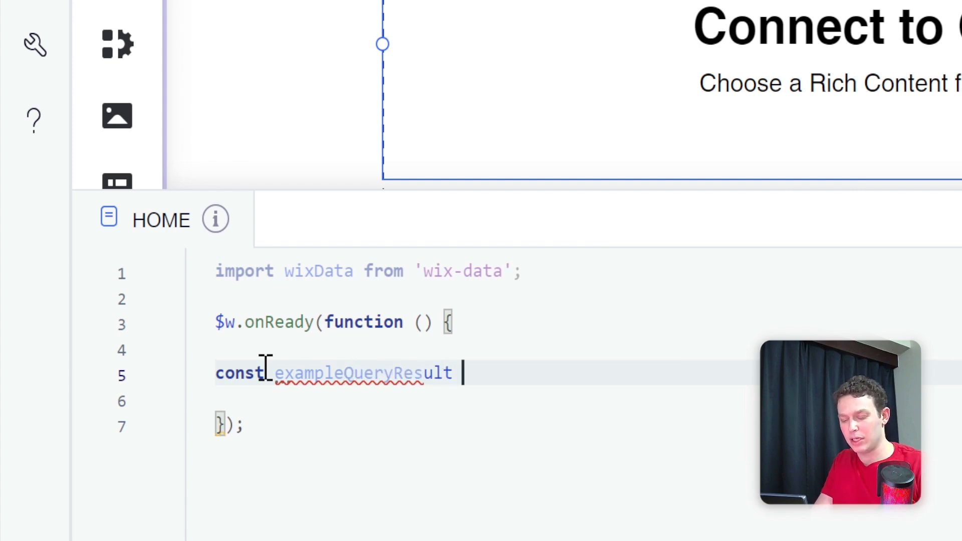
pyautogui.write('= a')
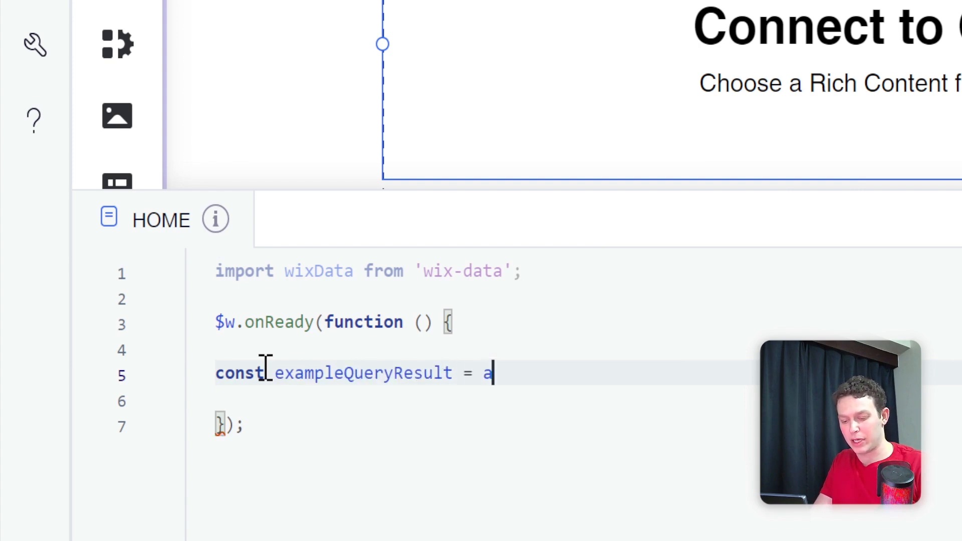
pyautogui.write('wait wix')
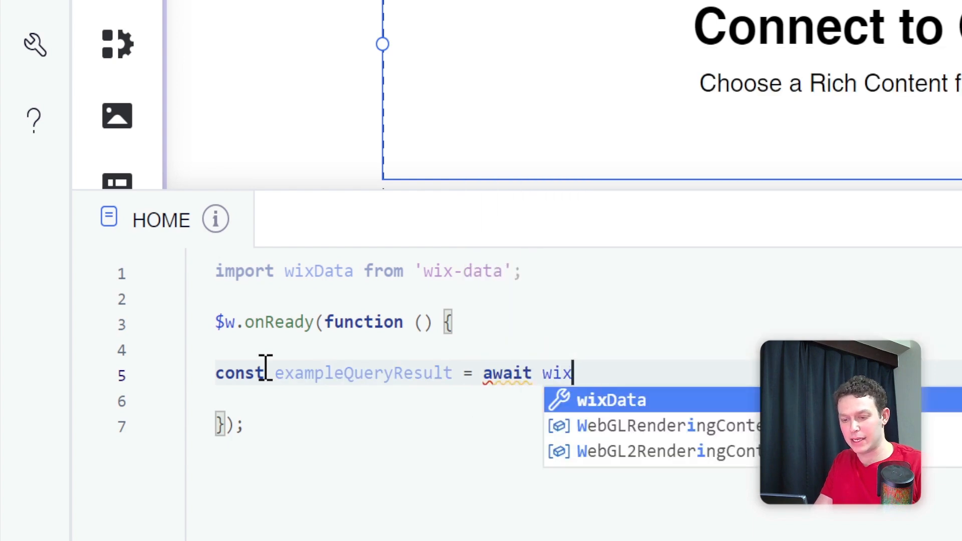
pyautogui.write('Data.query')
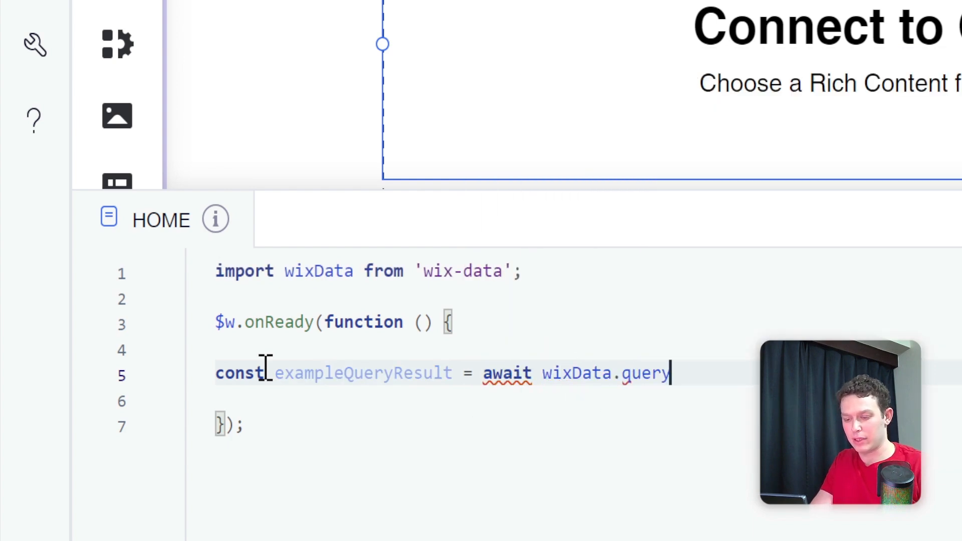
pyautogui.write('("")')
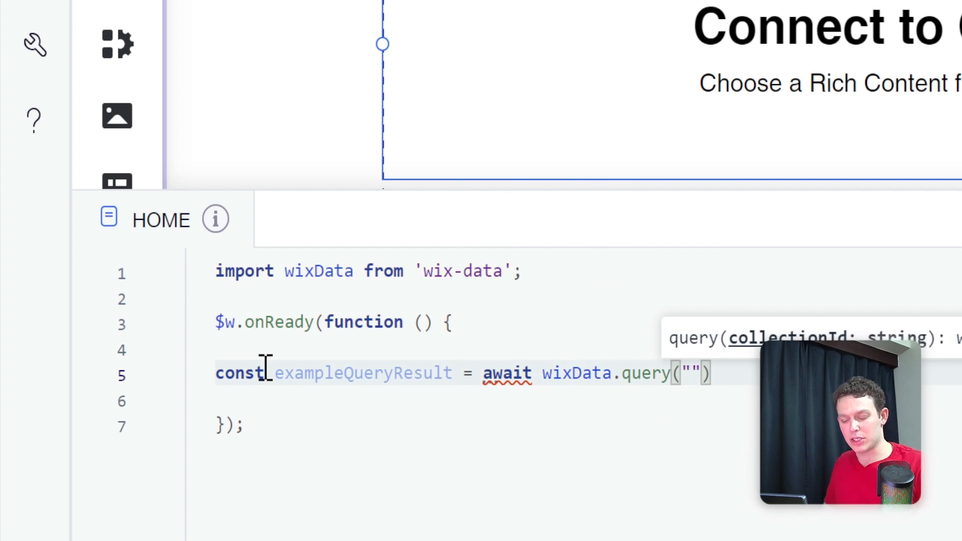
pyautogui.write('Example')
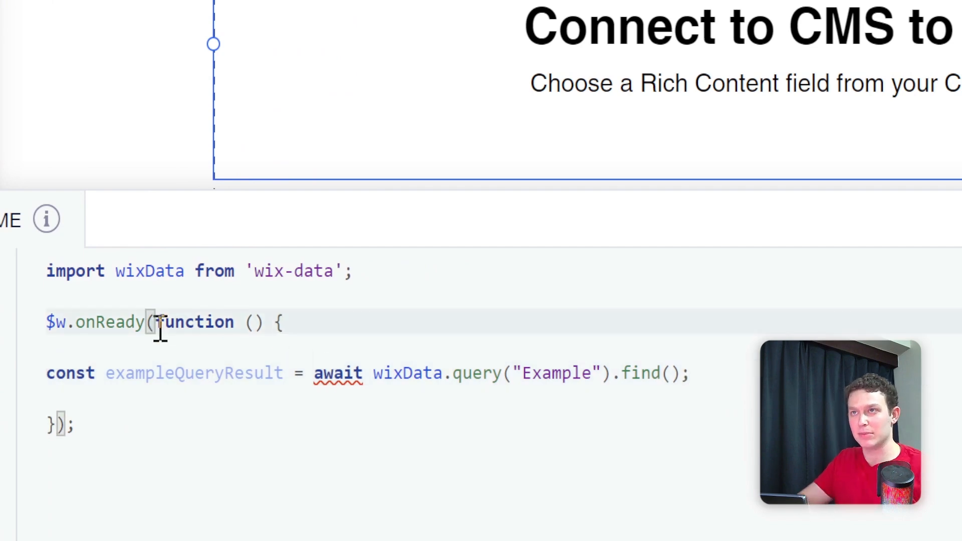
pyautogui.write('async')
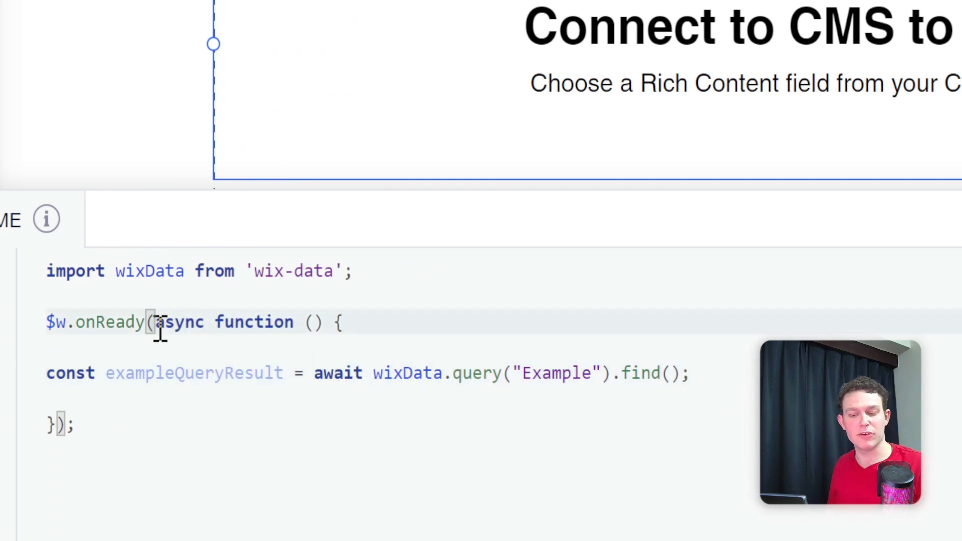
# Add const {richContent} = exampleQueryResult.items[0]; on the next line.
pyautogui.click(688, 374)
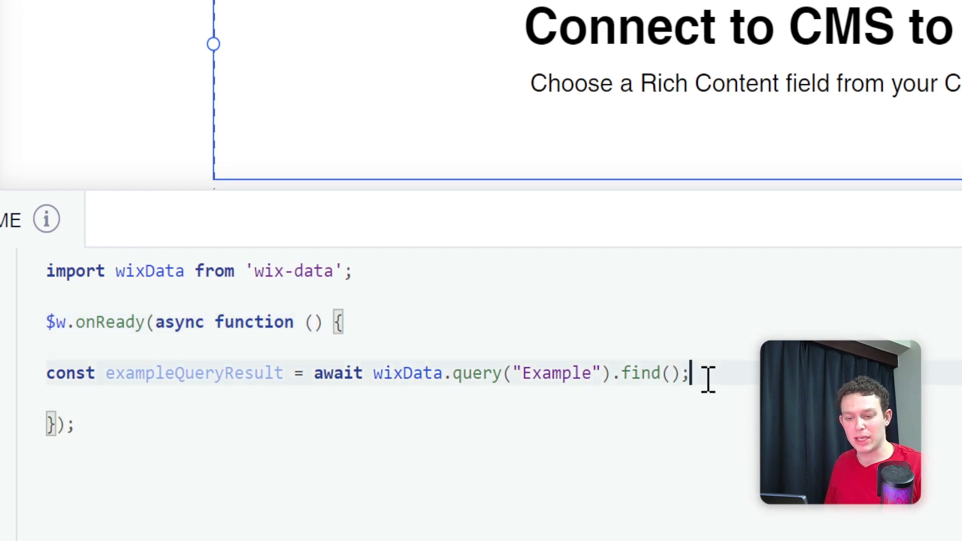
pyautogui.press('Enter')
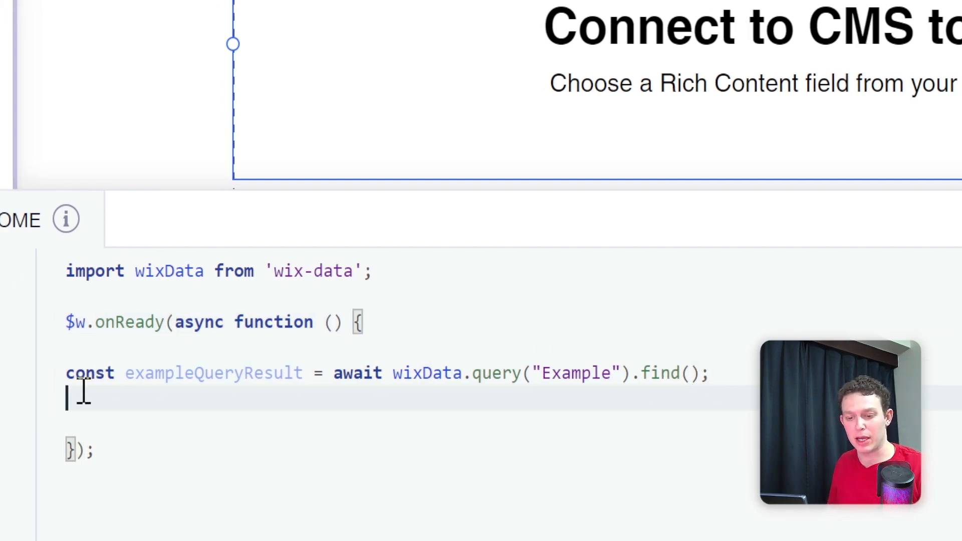
pyautogui.write('const {rich')
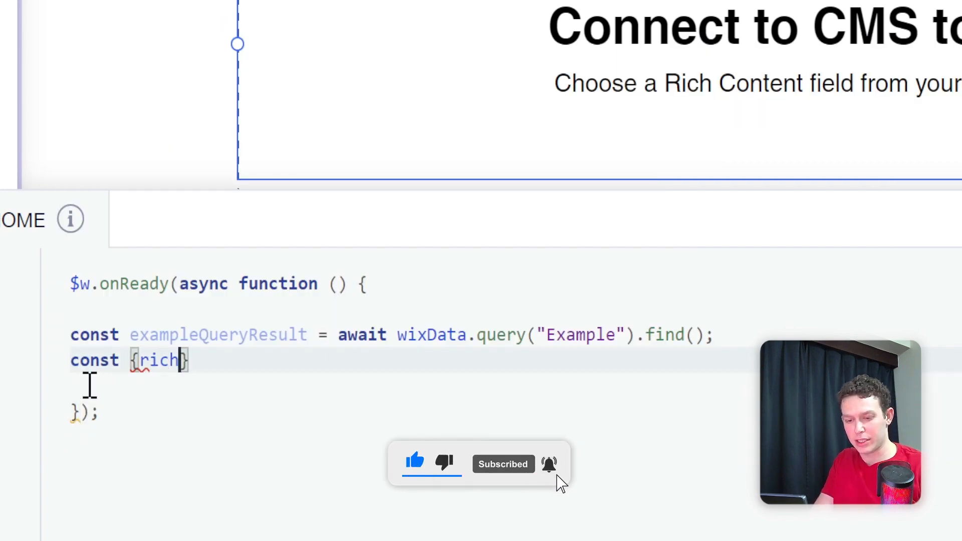
pyautogui.write('Content')
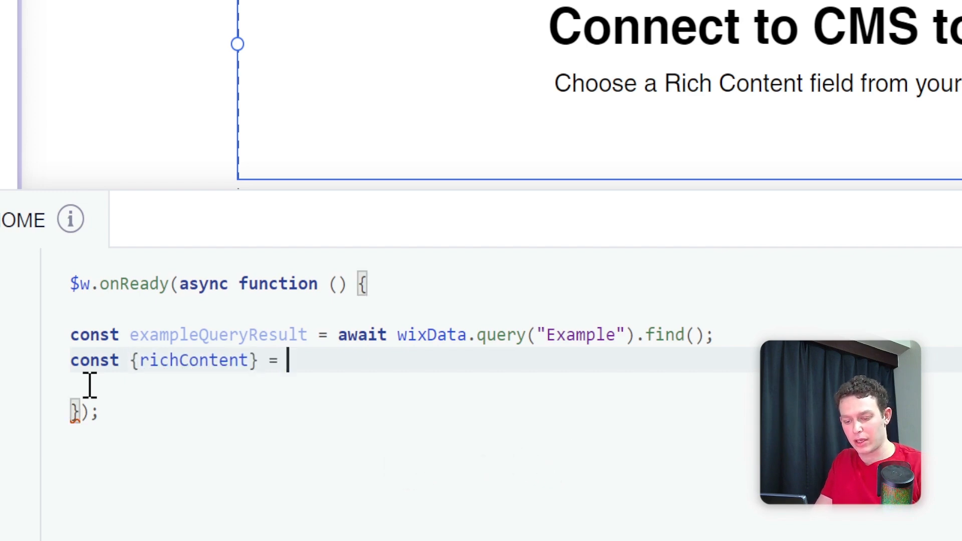
pyautogui.write('exampleQueryResult.items[0')
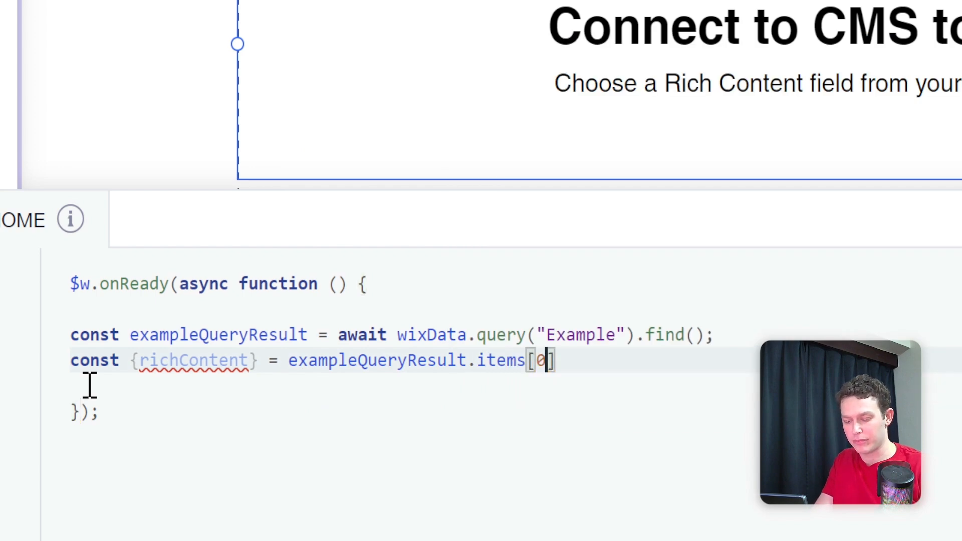
pyautogui.write(';')
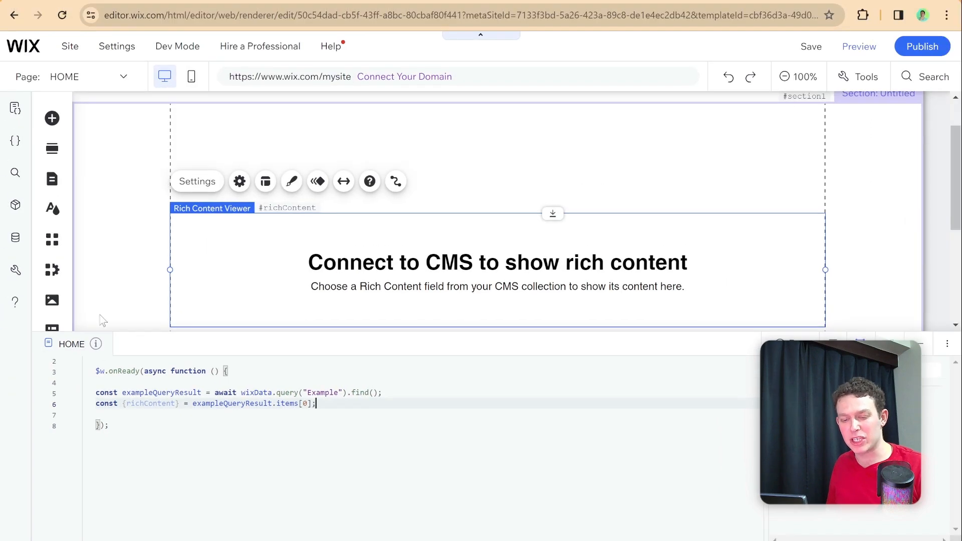
pyautogui.moveTo(15, 238)
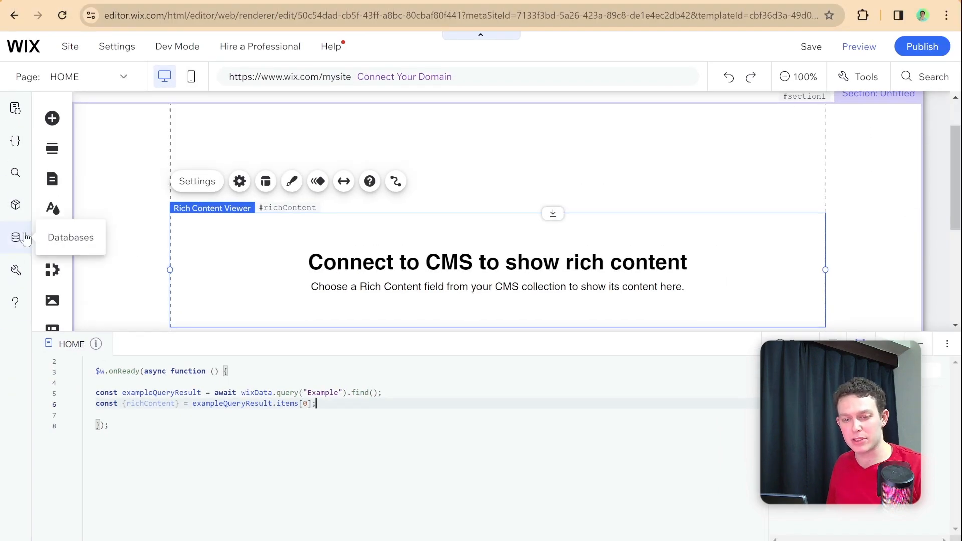
# Add console.log(richcontent) and $w("#richContent").content = richcontent; to the code.
pyautogui.click(15, 237)
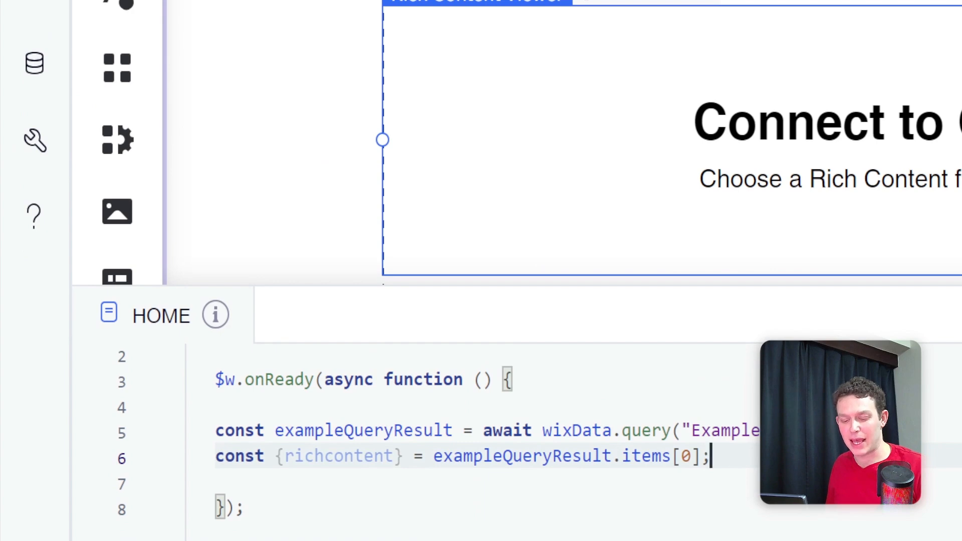
pyautogui.write('console.log(richcontent);')
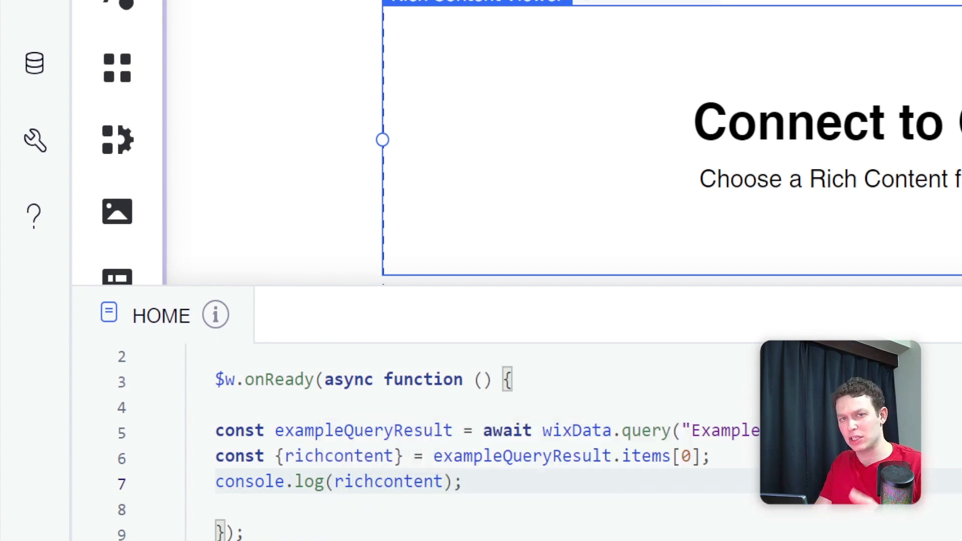
pyautogui.write('$w("#richContent").')
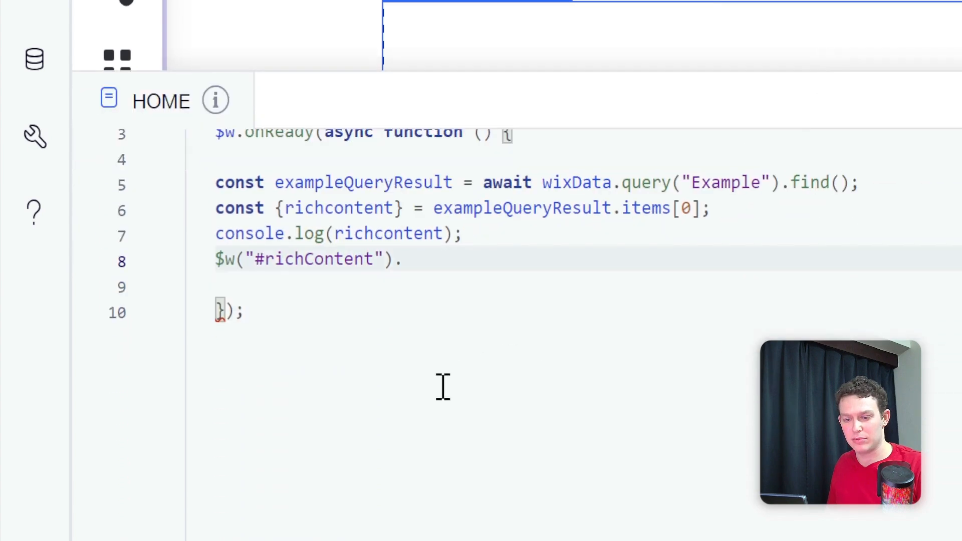
pyautogui.scroll(3)
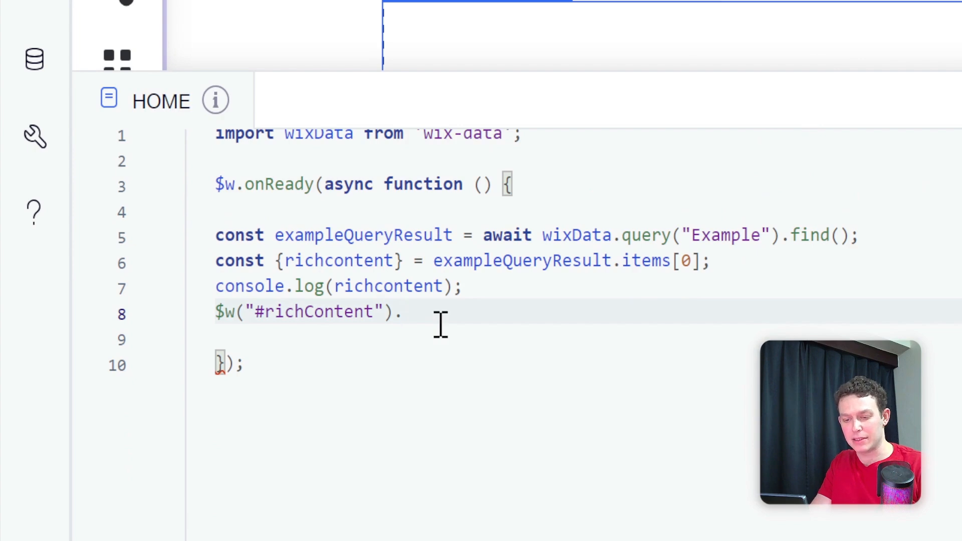
pyautogui.write('con')
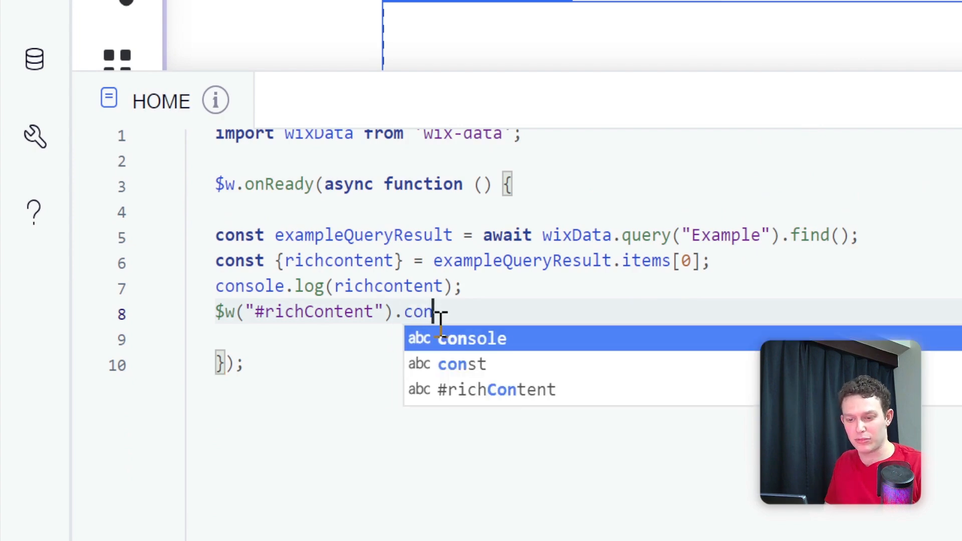
pyautogui.write('tent =')
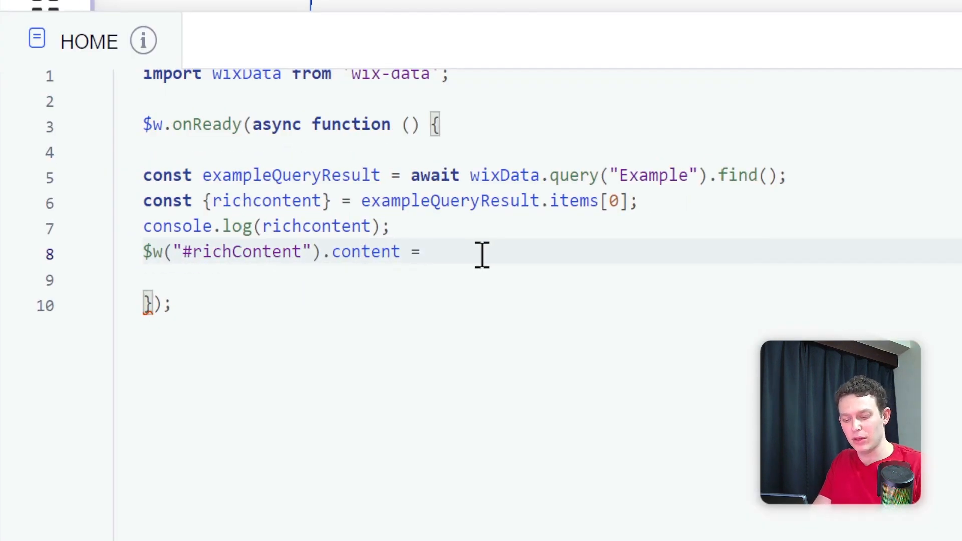
pyautogui.write('richcontent;')
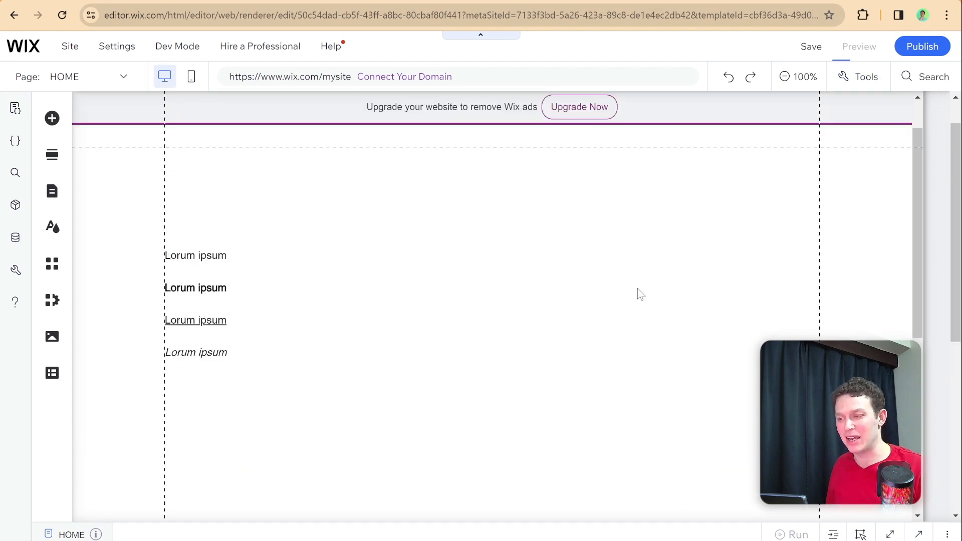
# Preview the page and expand the logged object's nodes, metadata and documentStyle in the console.
pyautogui.click(859, 46)
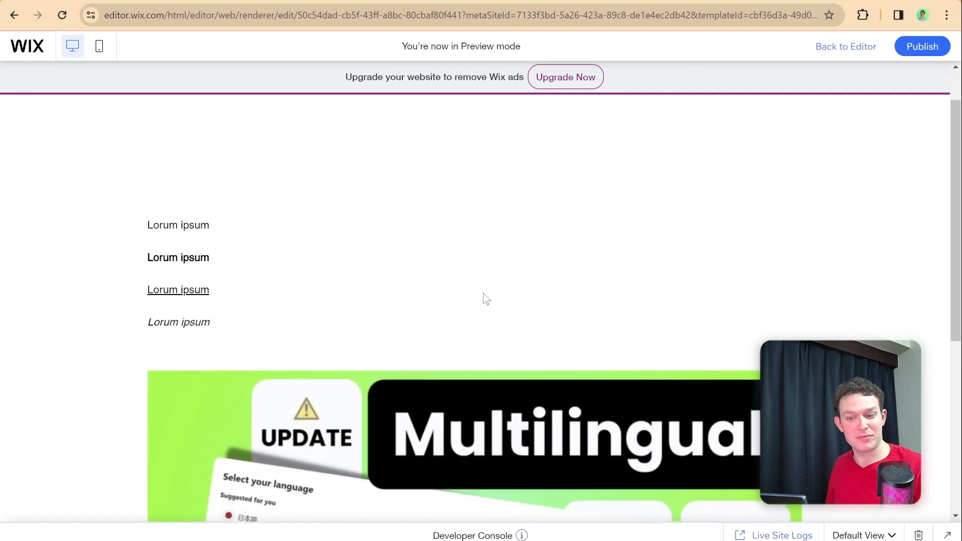
pyautogui.scroll(-3)
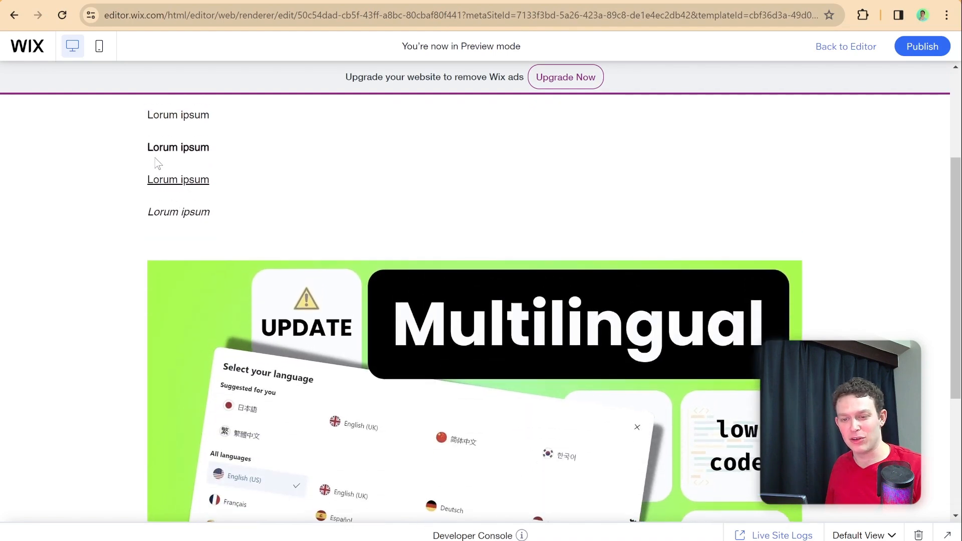
pyautogui.scroll(-3)
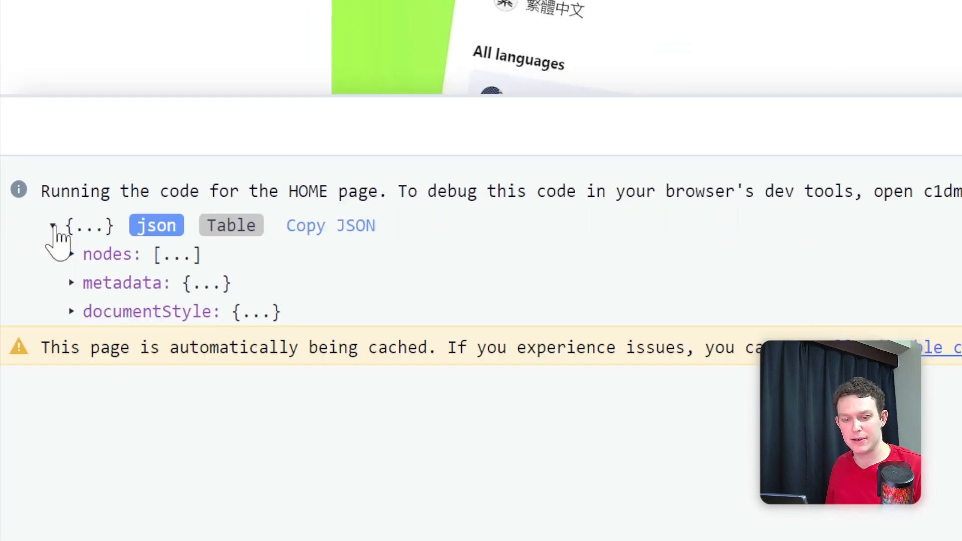
pyautogui.click(70, 254)
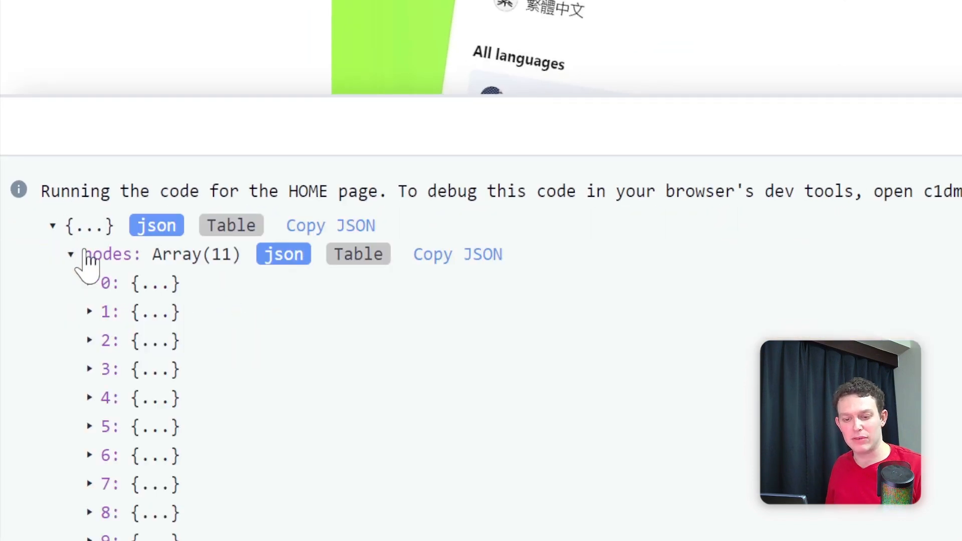
pyautogui.click(89, 283)
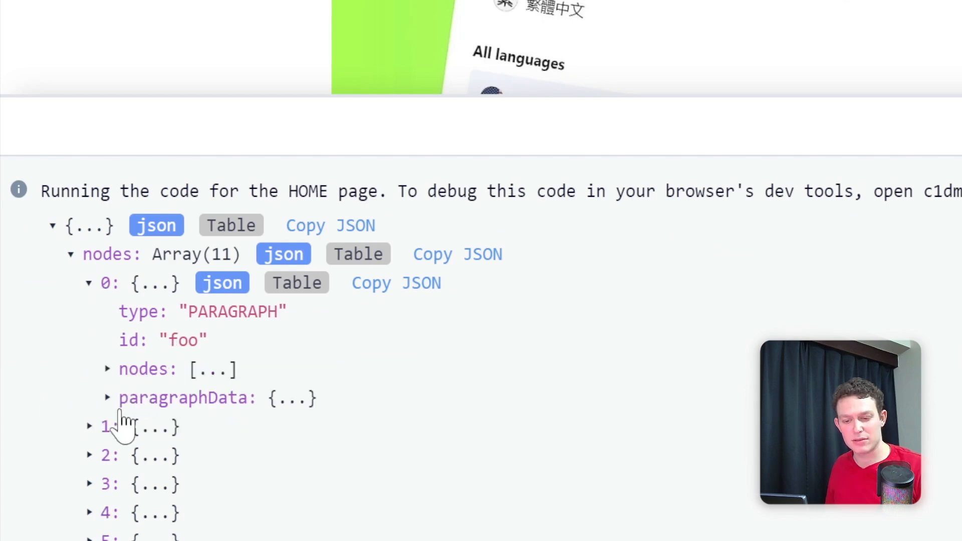
pyautogui.click(106, 369)
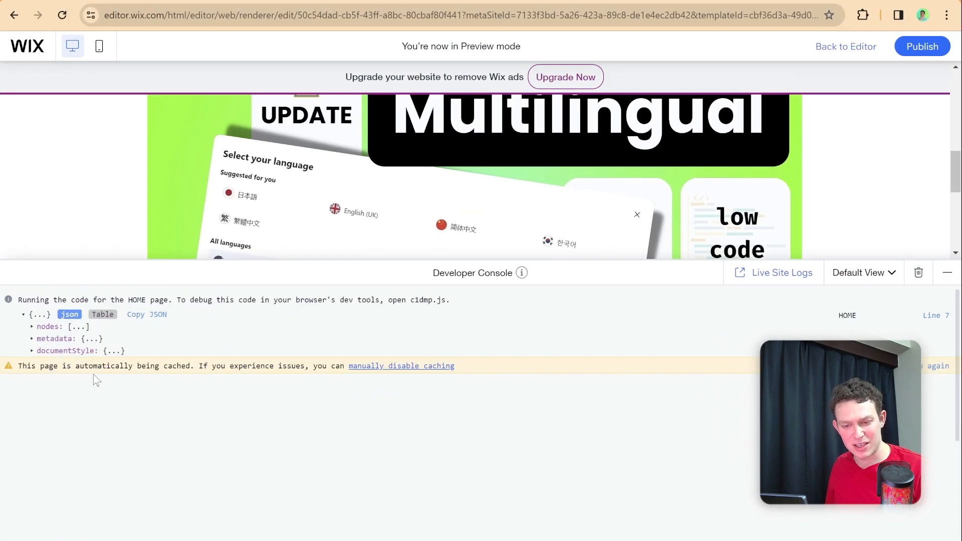
pyautogui.click(32, 338)
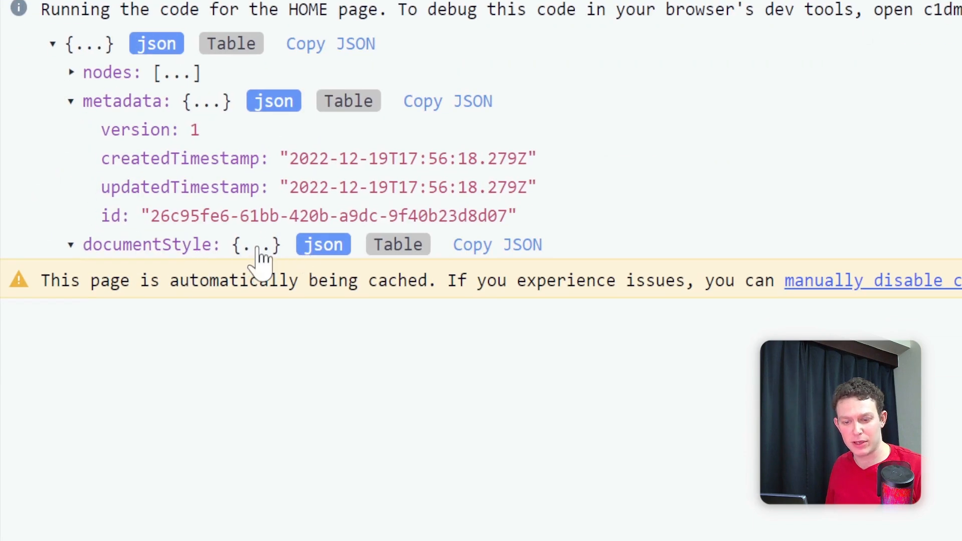
pyautogui.moveTo(105, 252)
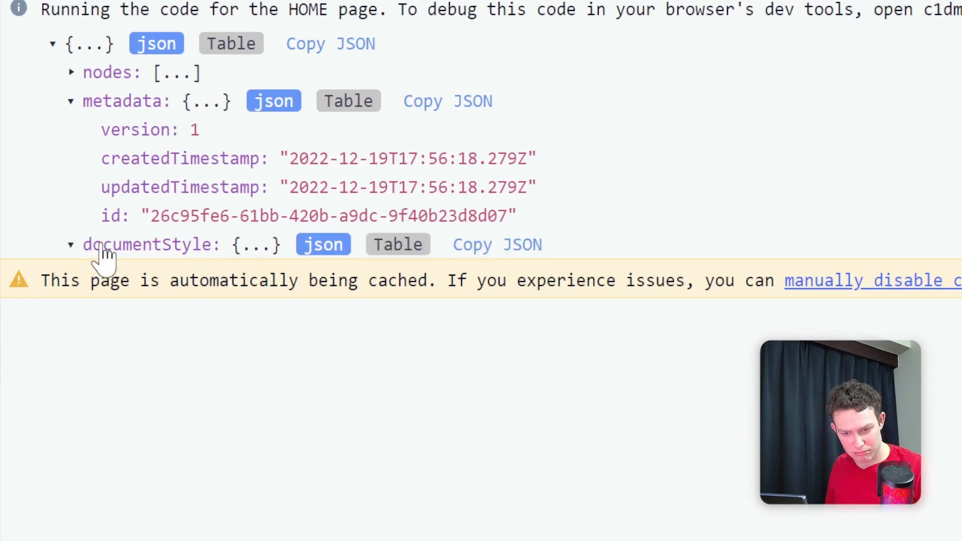
pyautogui.click(70, 244)
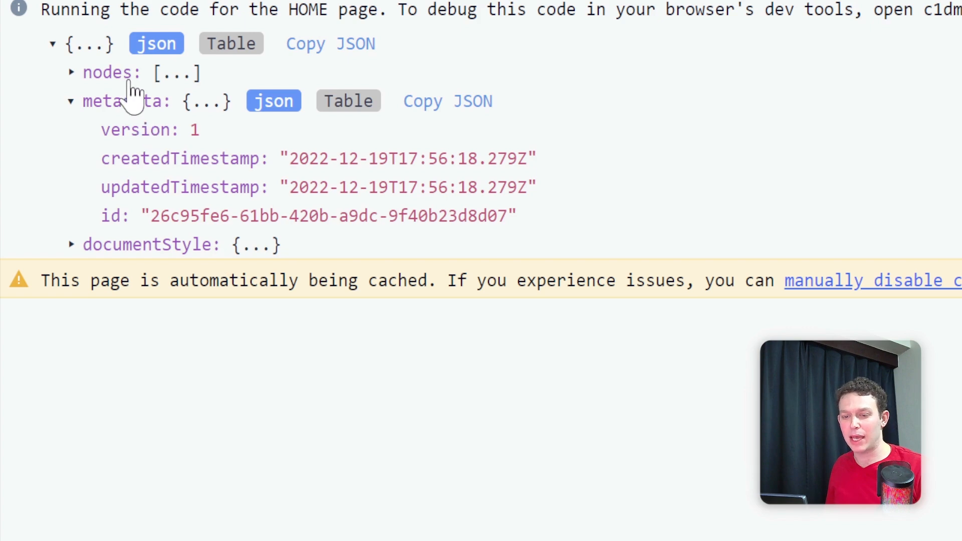
# Inspect the paragraph and image node entries, then return to the editor.
pyautogui.click(72, 73)
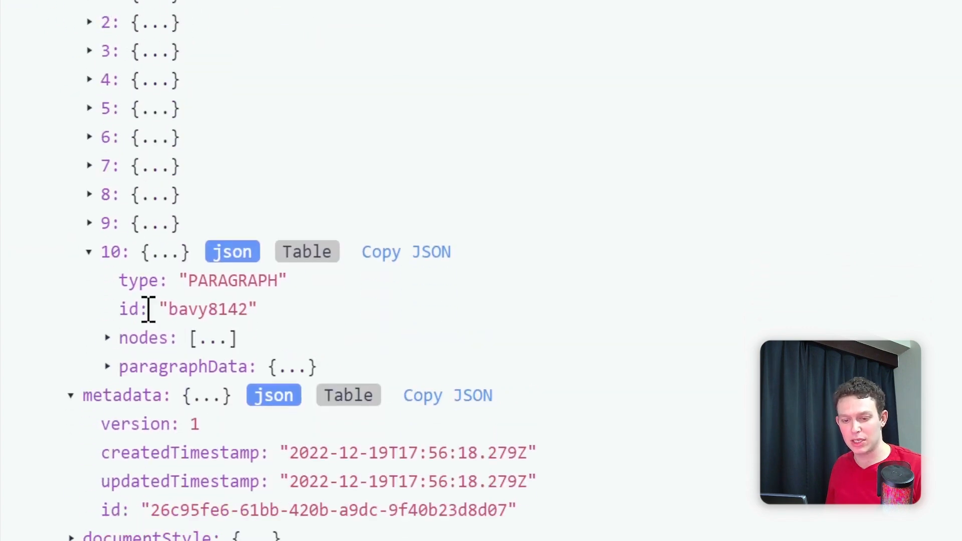
pyautogui.moveTo(153, 291)
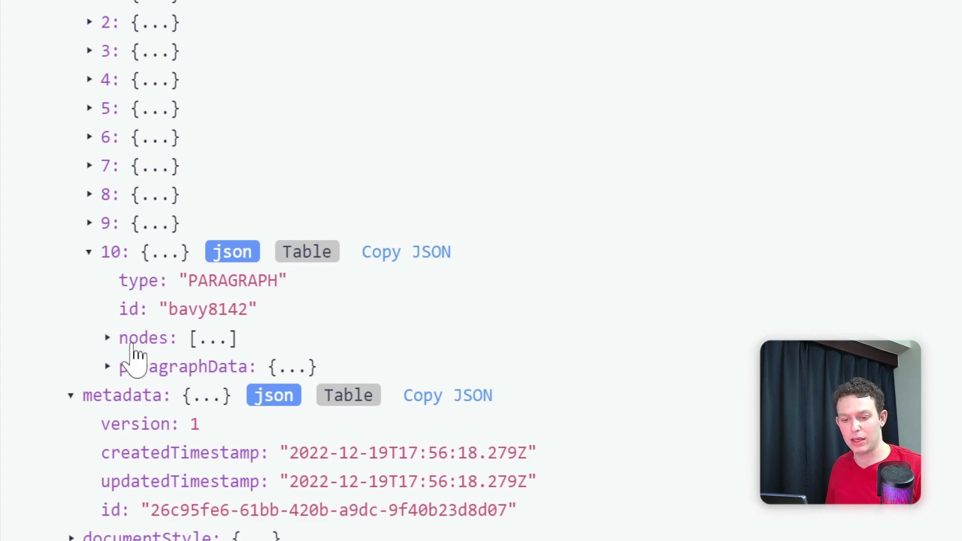
pyautogui.click(107, 338)
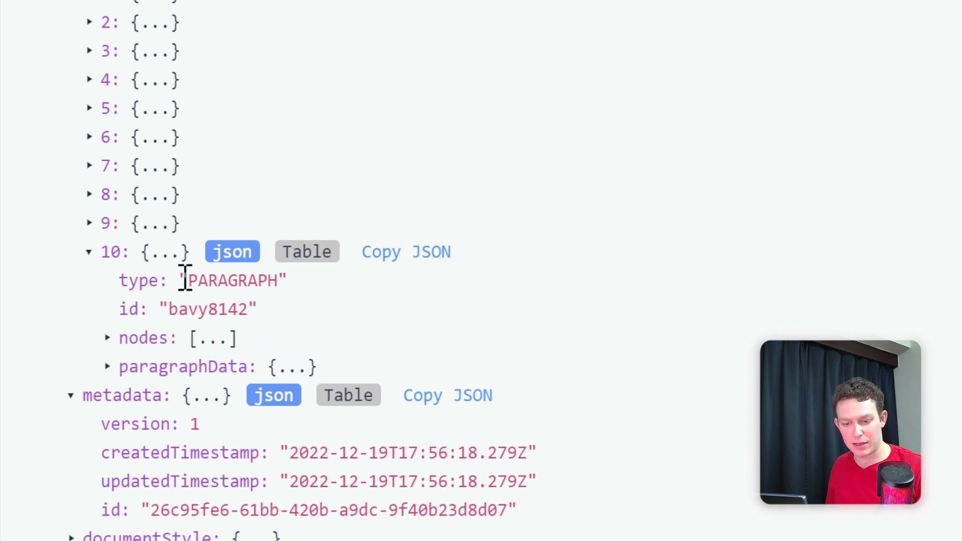
pyautogui.click(107, 338)
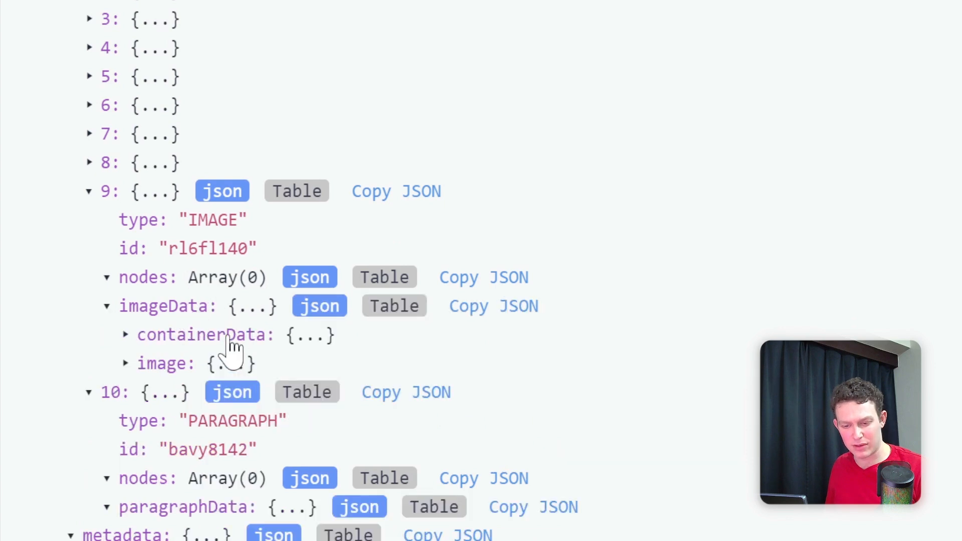
pyautogui.click(126, 334)
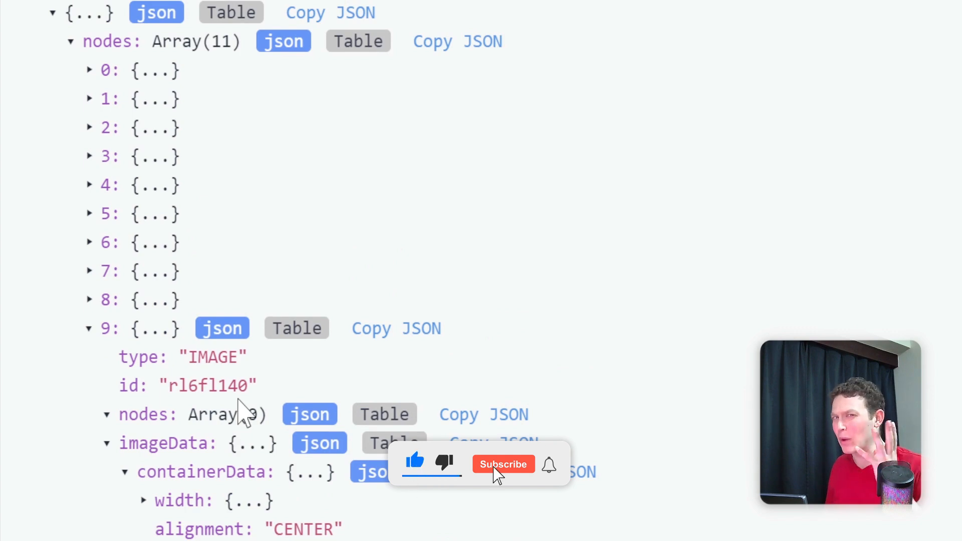
pyautogui.click(503, 464)
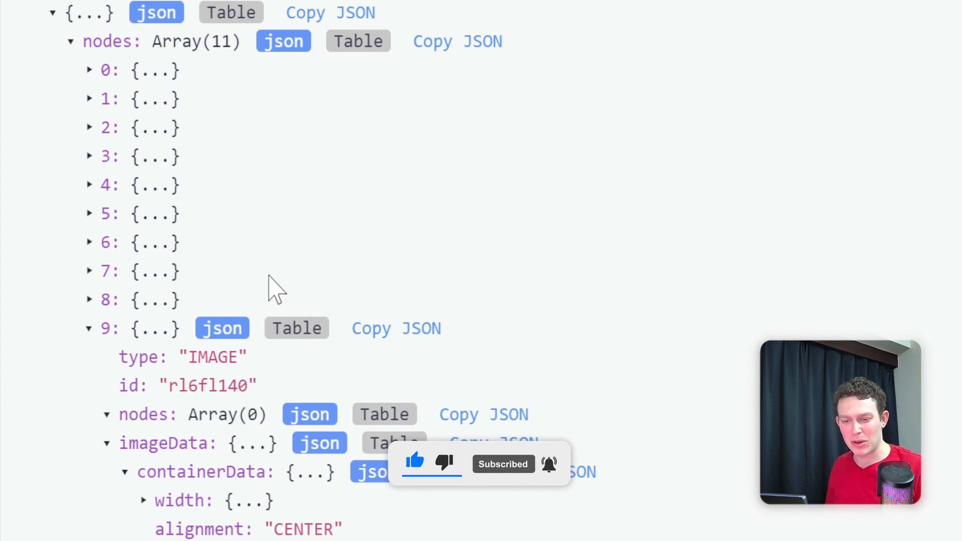
pyautogui.click(330, 12)
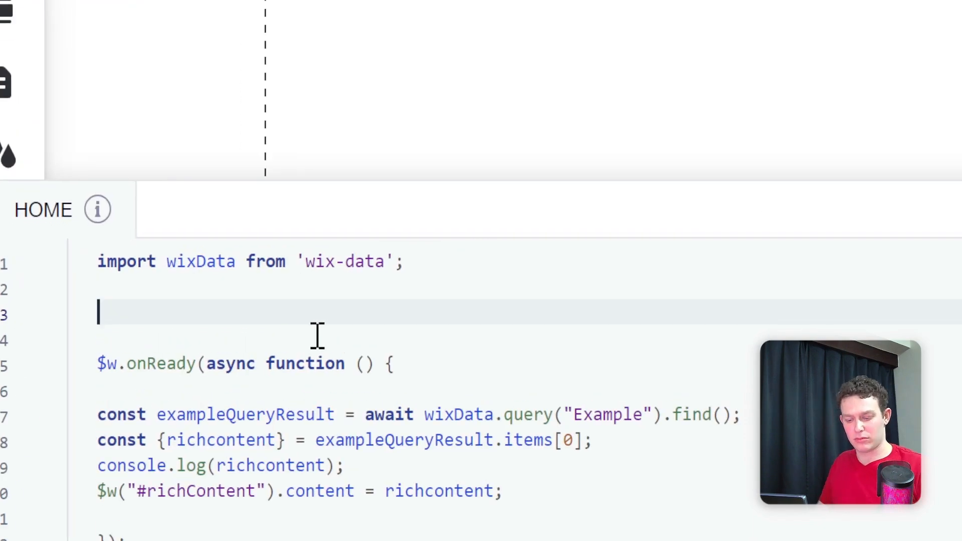
# Define const EXAMPLE_RICH_CONTENT = before the JSON and edit its first text to 'bib bop boom'.
pyautogui.write('const')
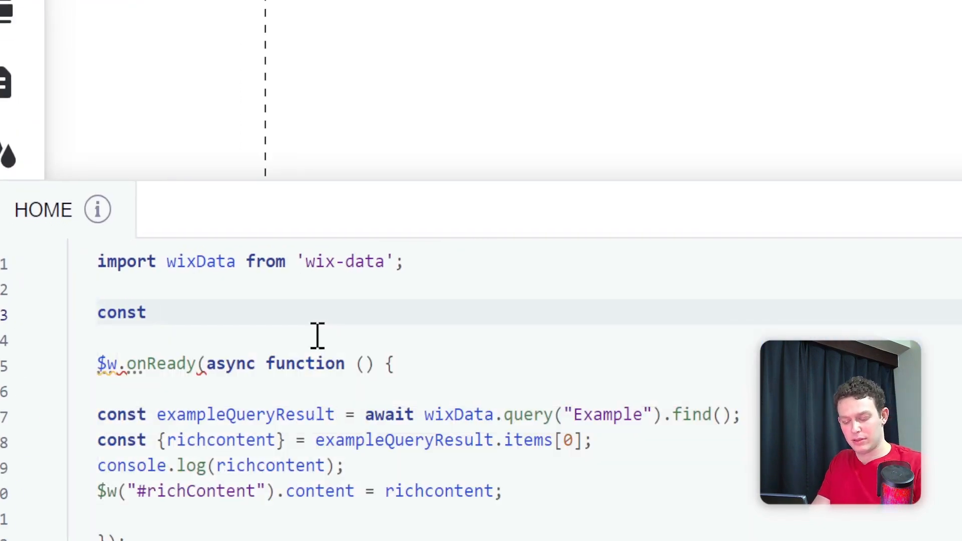
pyautogui.write('EXAMPLE_')
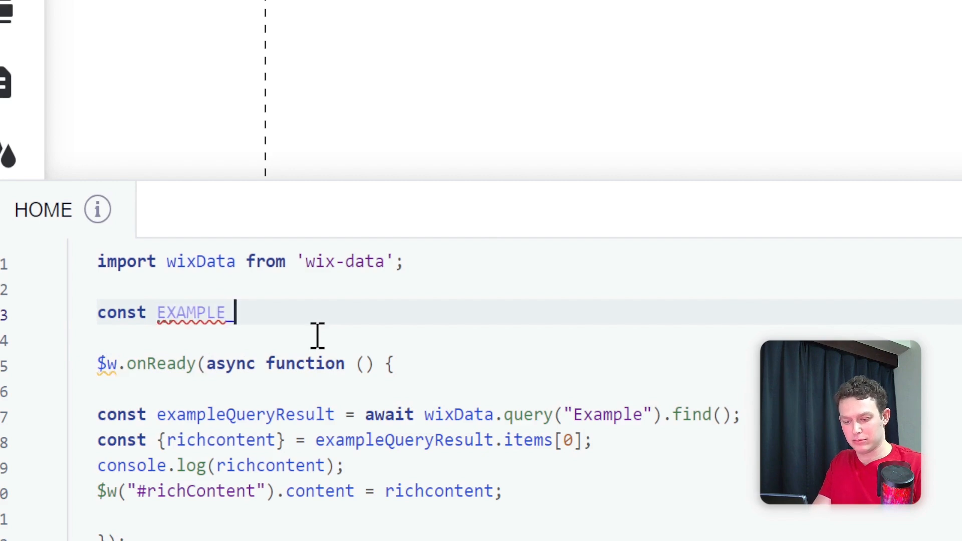
pyautogui.write('_RICH_CO')
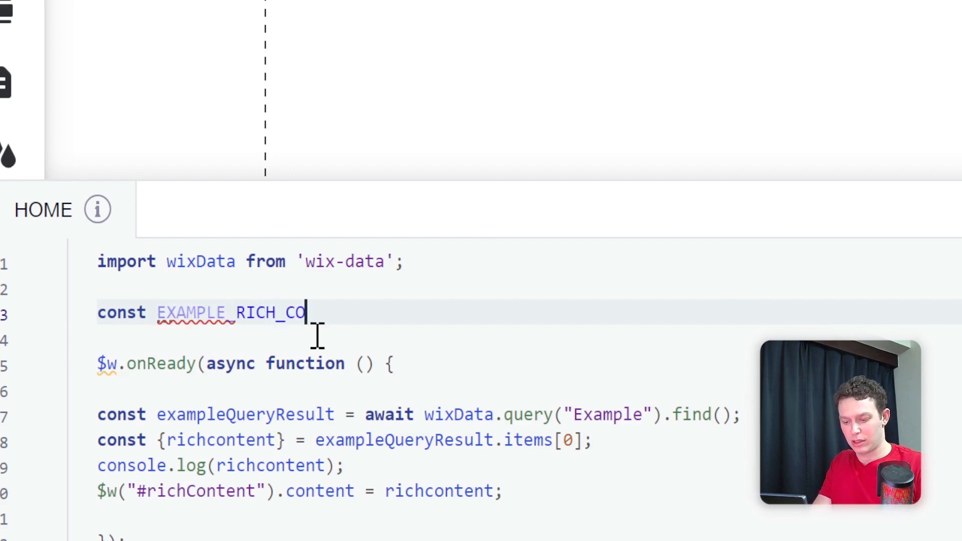
pyautogui.write('NTENT = {')
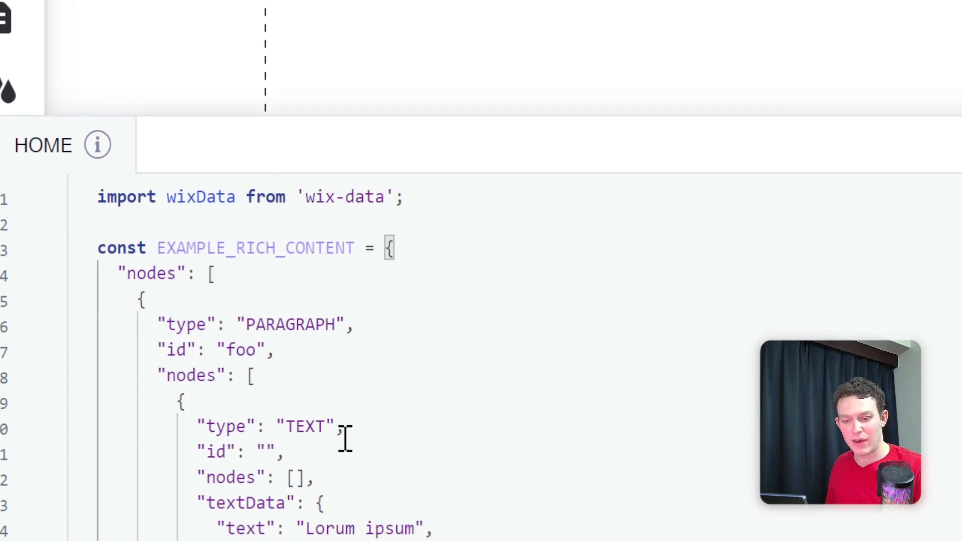
pyautogui.scroll(-3)
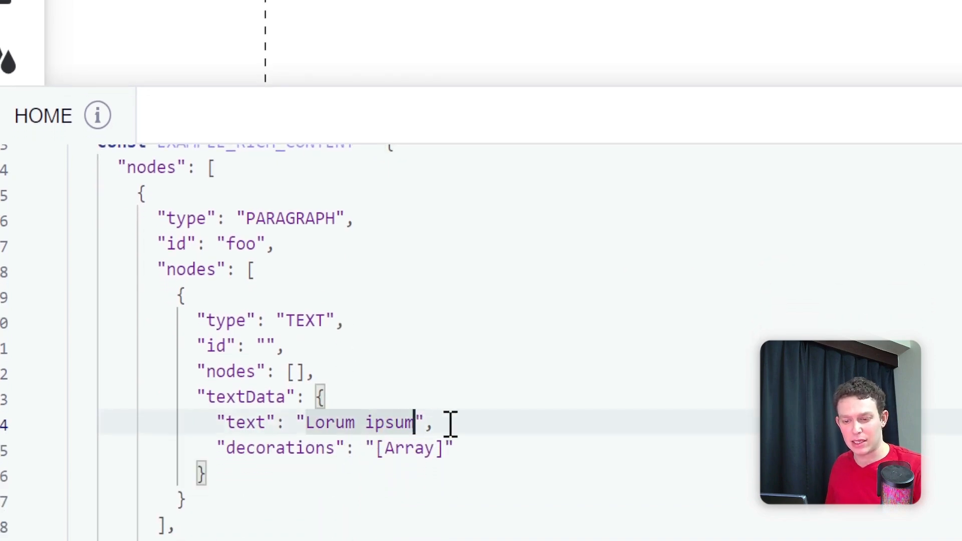
pyautogui.write('bib bop b')
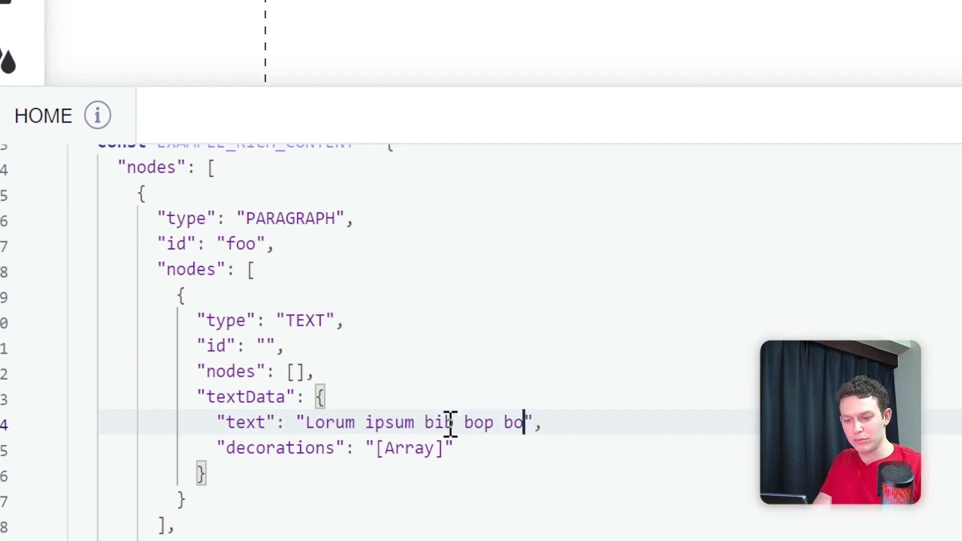
pyautogui.write('om')
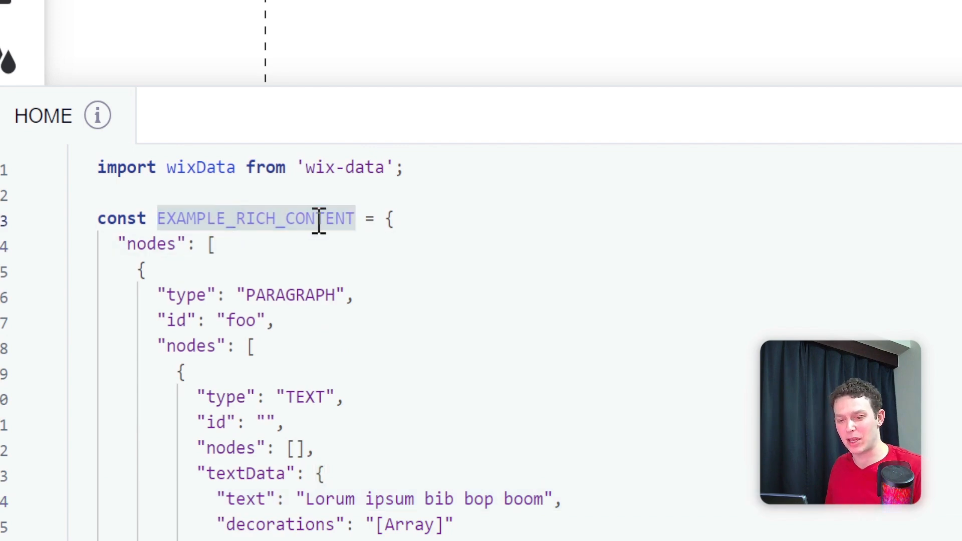
# Set the viewer's content to EXAMPLE_RICH_CONTENT instead of the queried richcontent.
pyautogui.scroll(-3)
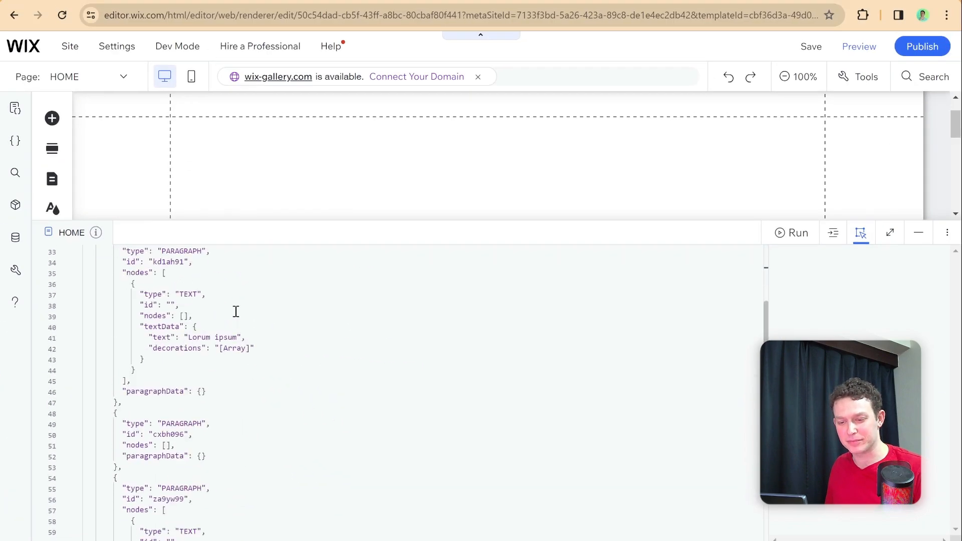
pyautogui.scroll(-3)
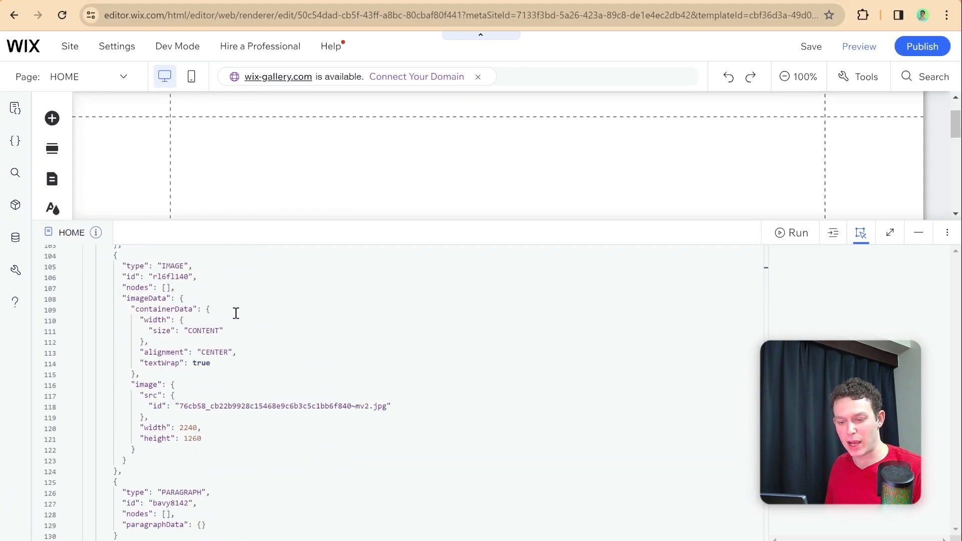
pyautogui.scroll(-3)
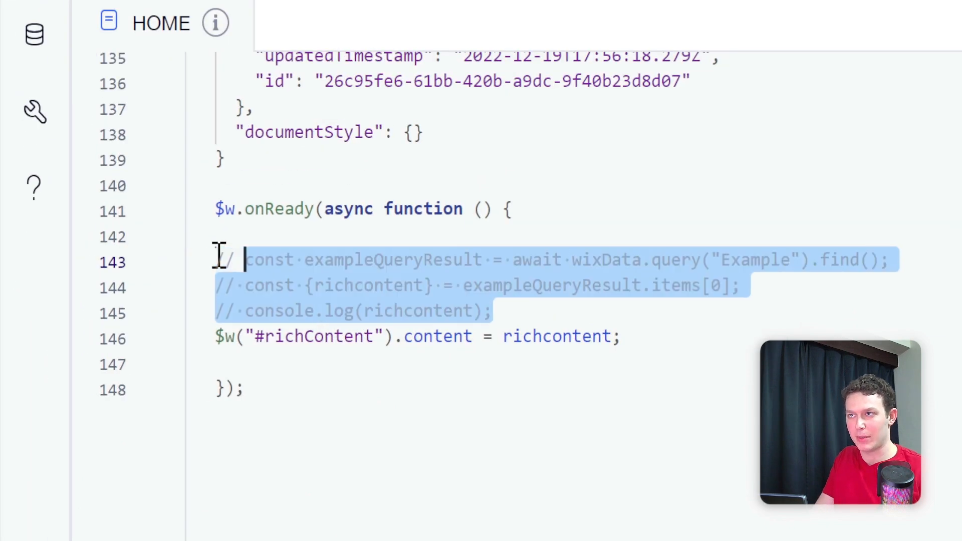
pyautogui.doubleClick(554, 204)
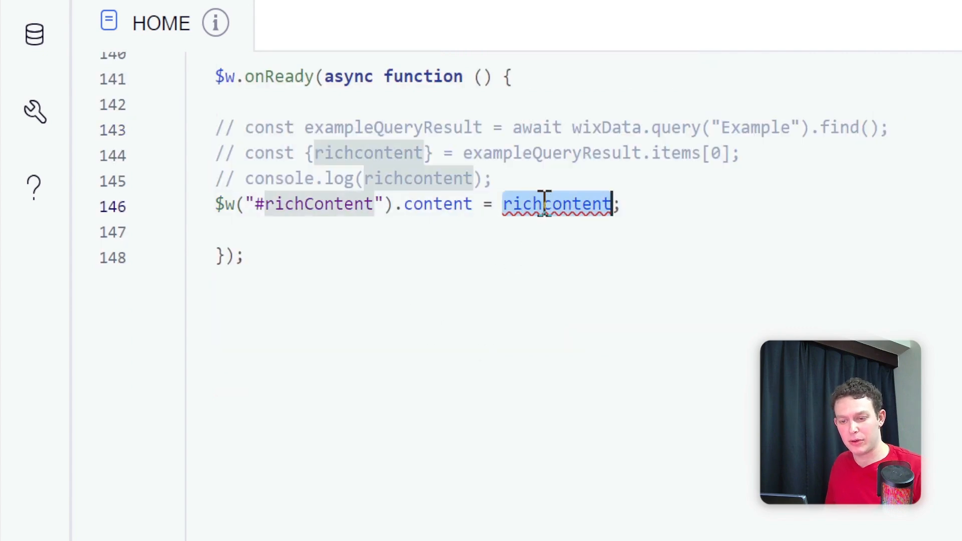
pyautogui.write('EXAMPLE_RICH_CONTENT')
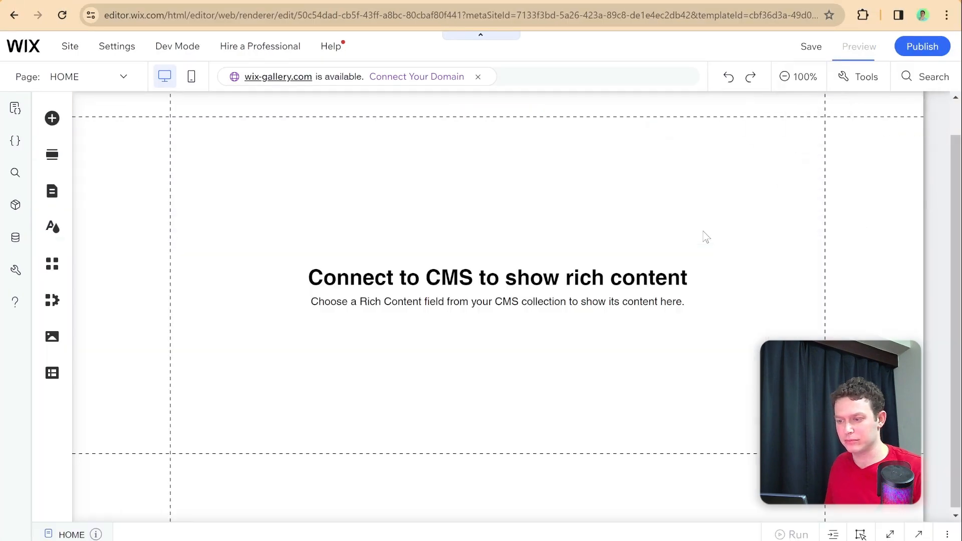
# Preview the page, see it render blank, and return to the editor.
pyautogui.click(858, 46)
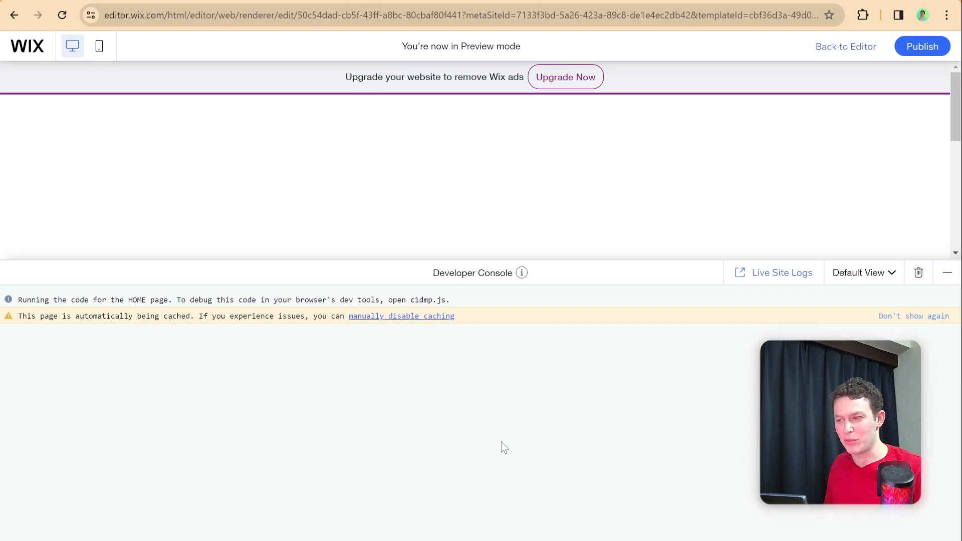
pyautogui.moveTo(542, 393)
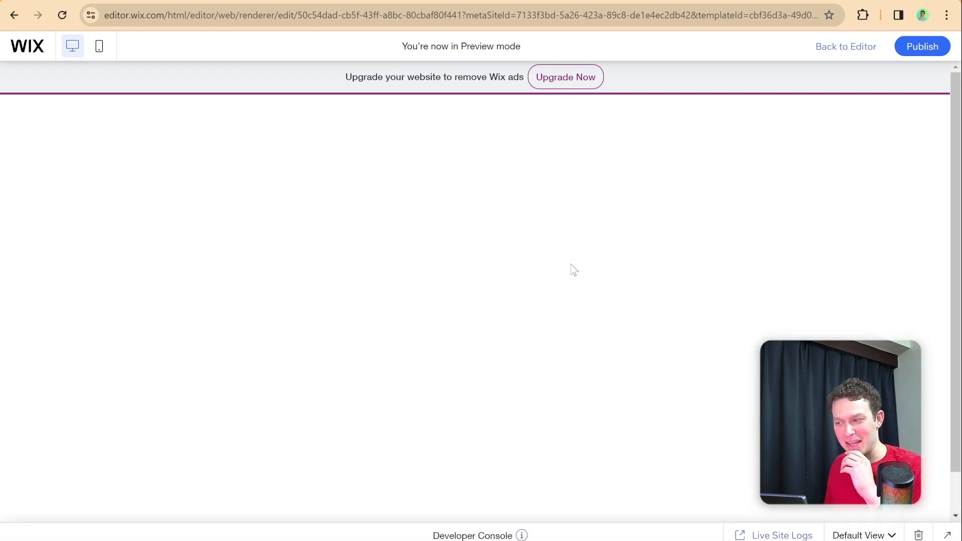
pyautogui.click(846, 46)
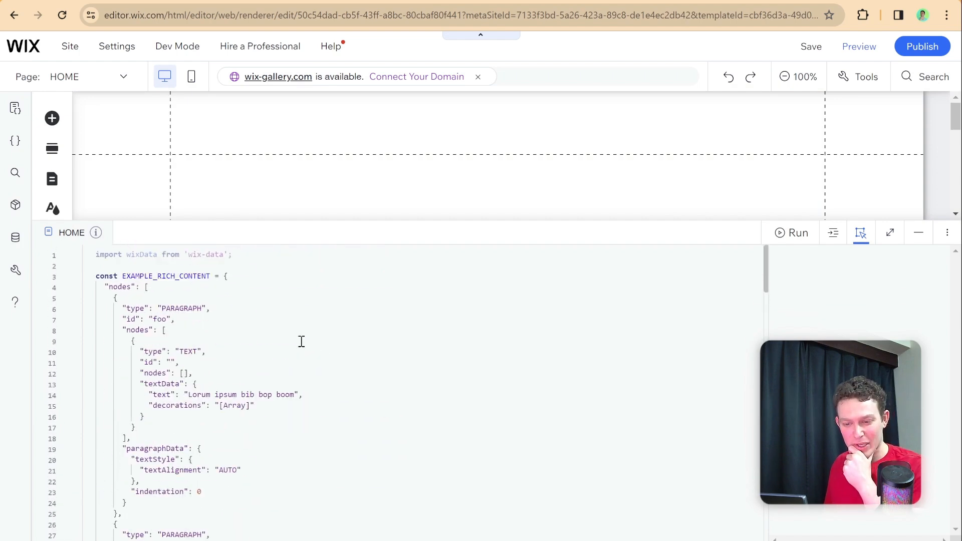
pyautogui.scroll(-3)
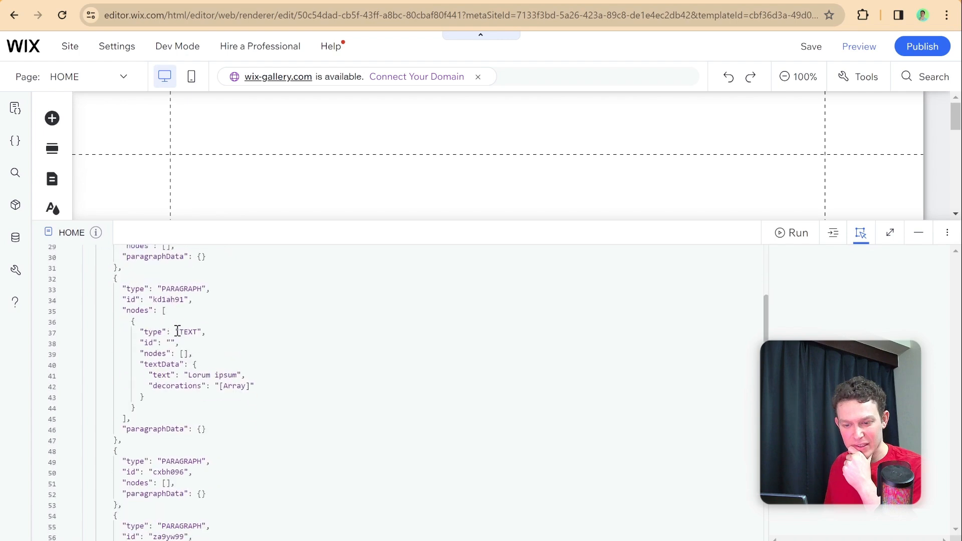
pyautogui.scroll(-3)
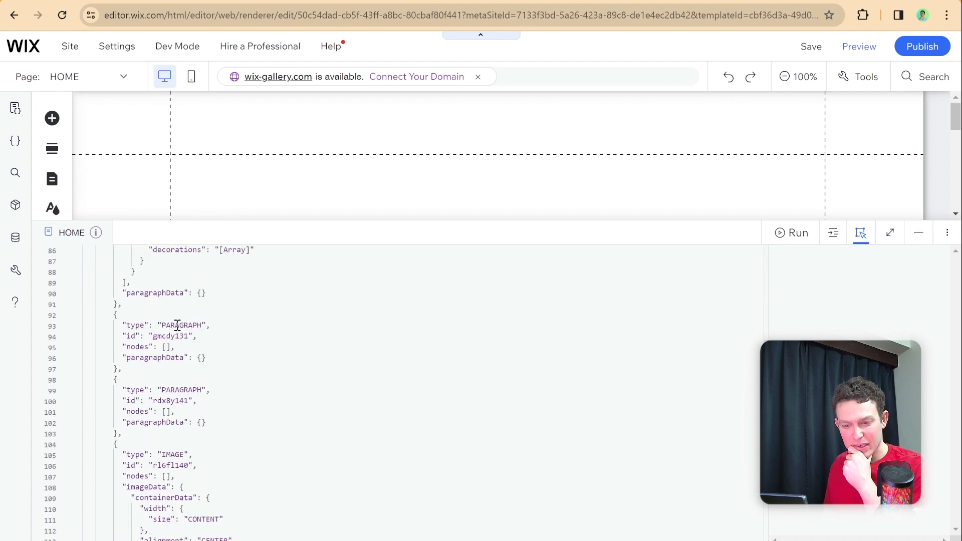
pyautogui.scroll(-3)
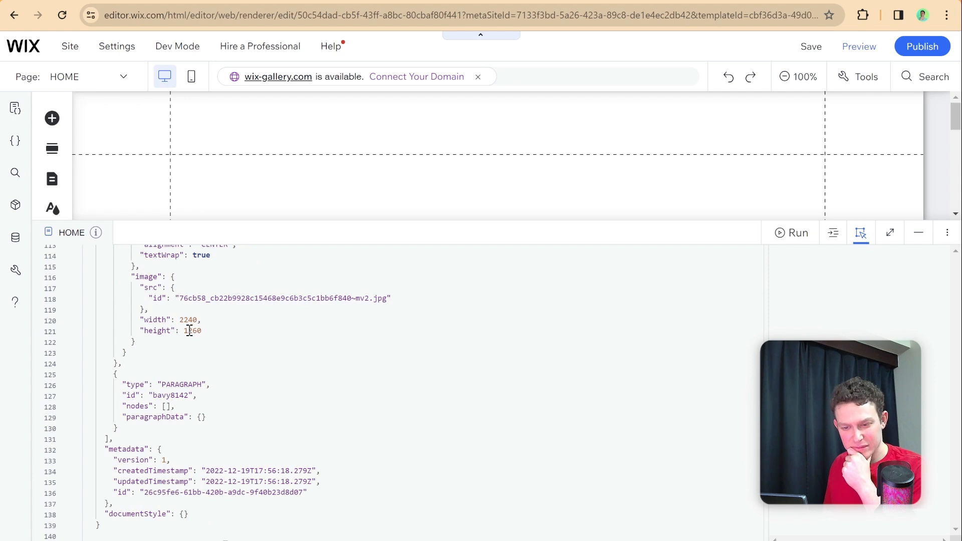
pyautogui.scroll(-3)
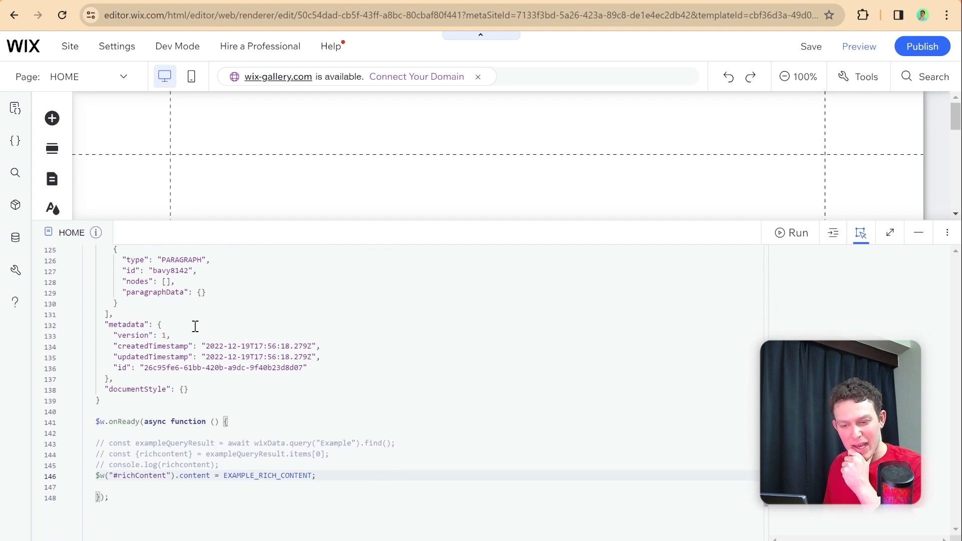
pyautogui.doubleClick(150, 367)
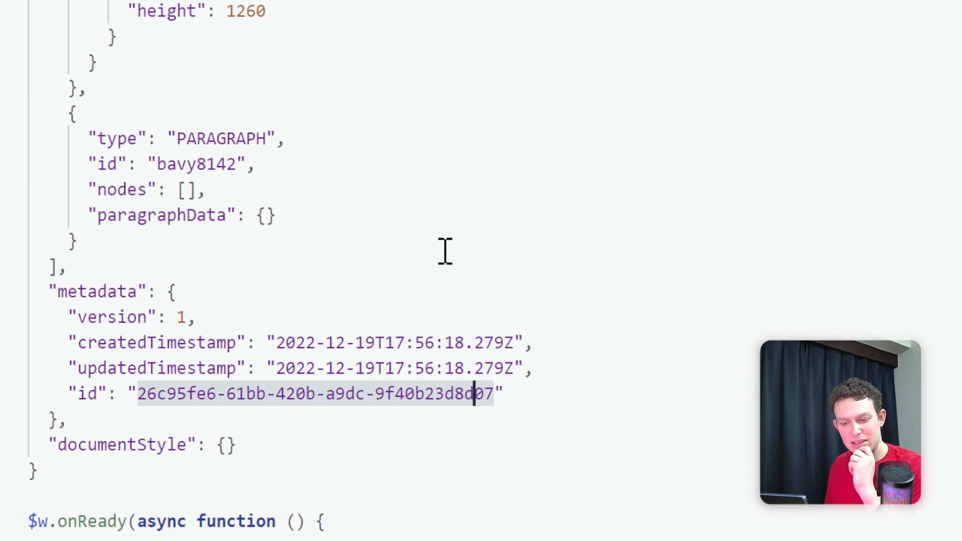
pyautogui.scroll(-3)
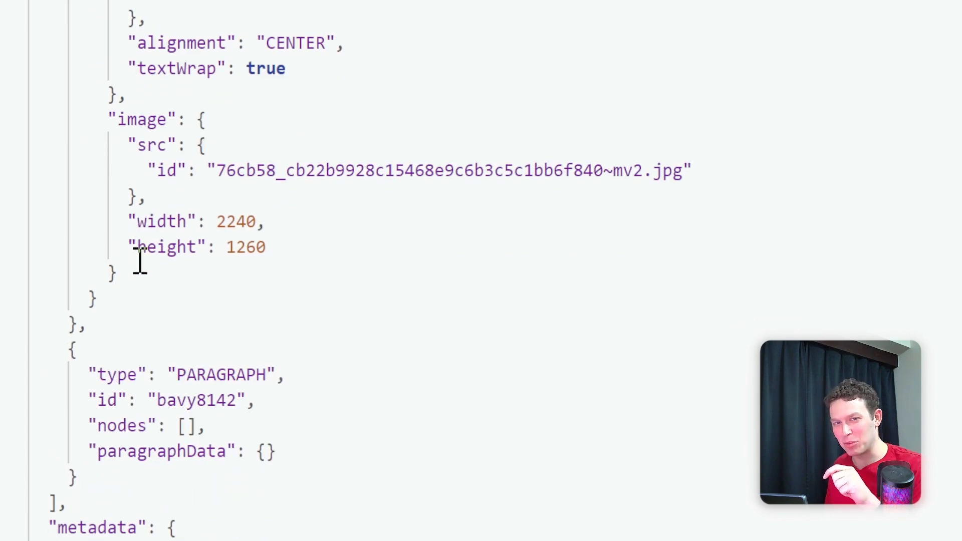
pyautogui.scroll(-3)
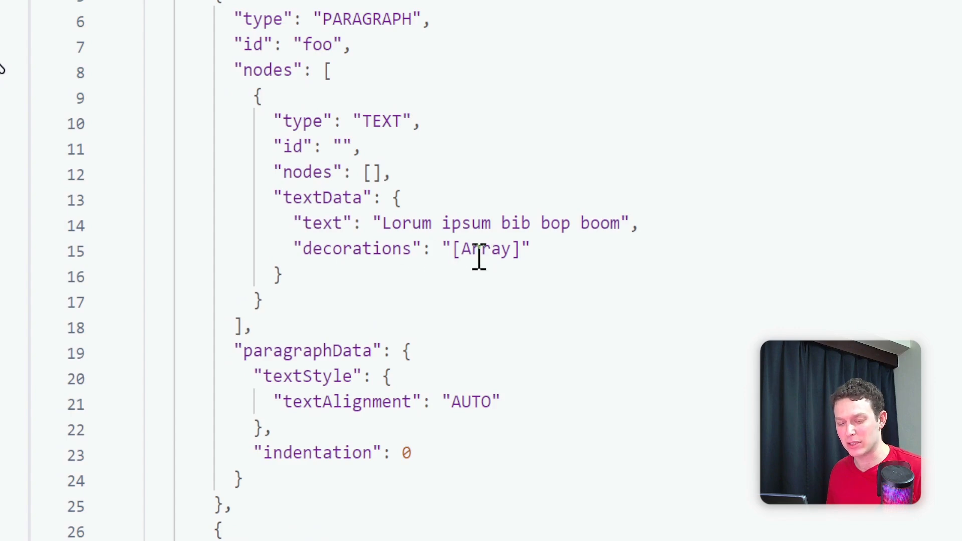
pyautogui.doubleClick(485, 248)
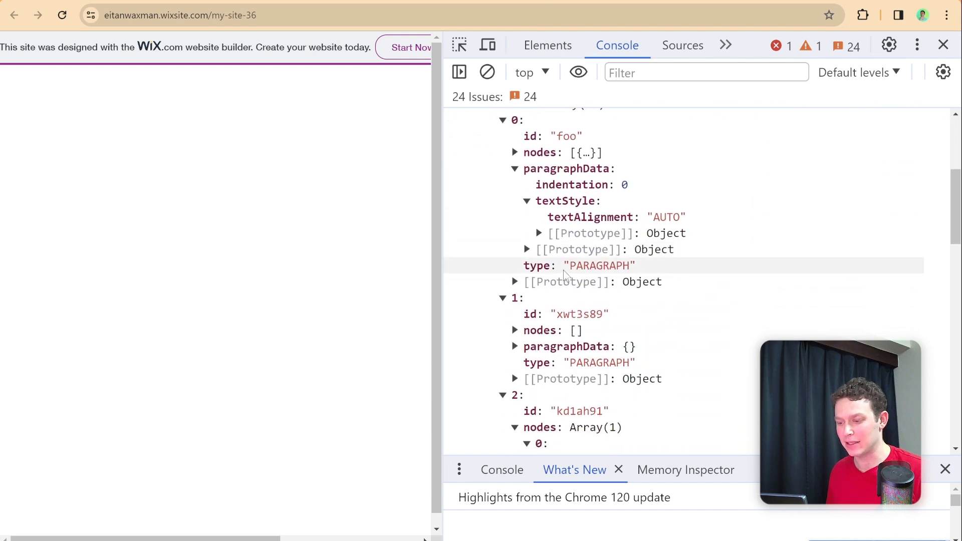
pyautogui.scroll(-3)
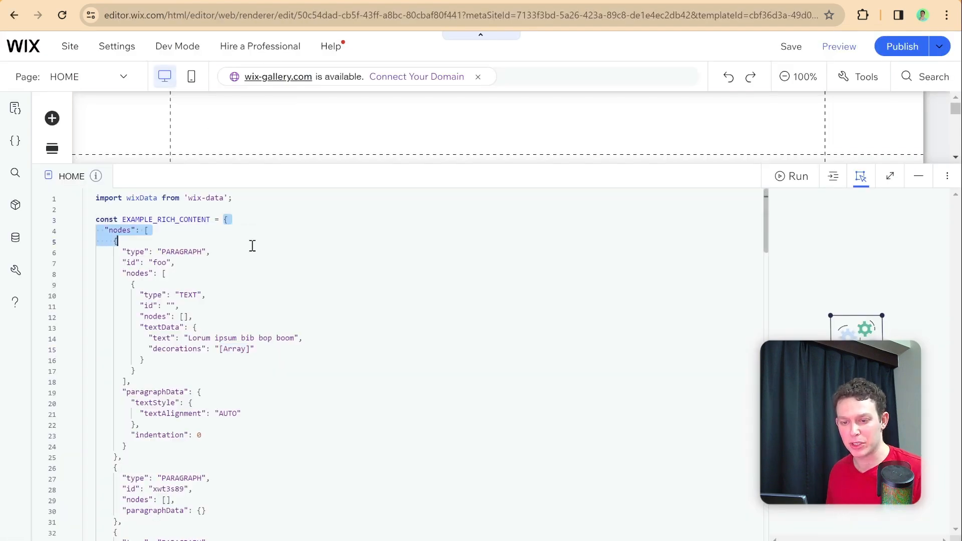
# Make the constant's first text node read 'Lorum ipsum bib bot boom'.
pyautogui.scroll(-3)
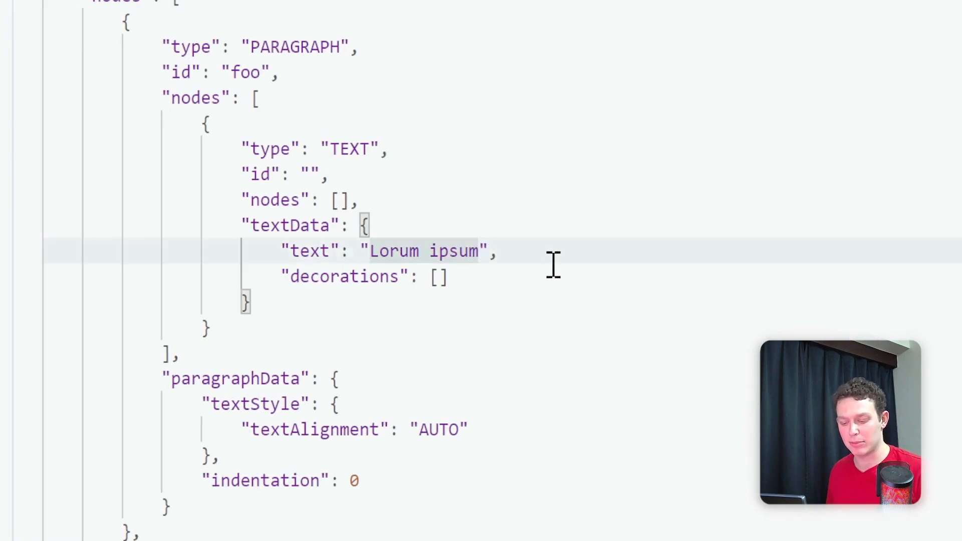
pyautogui.write('bib bo')
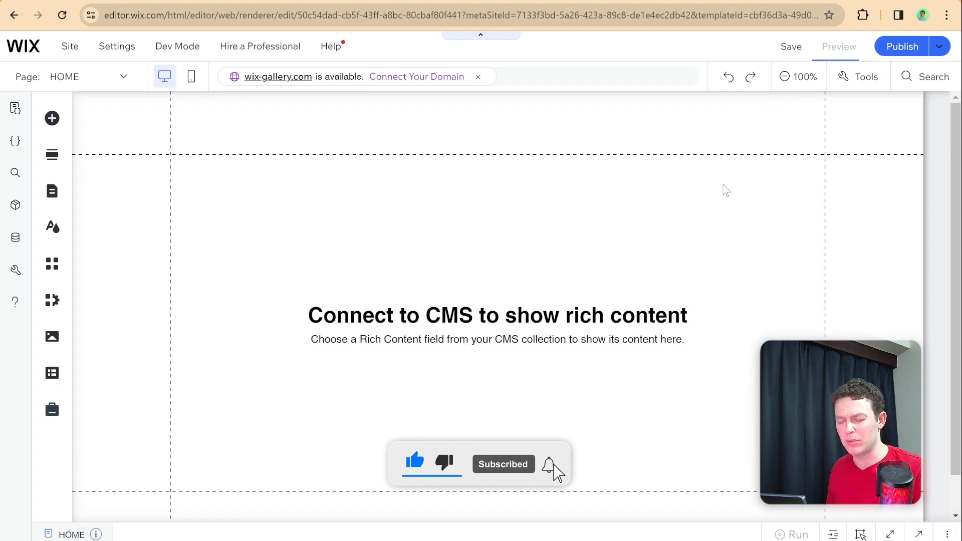
# Preview the page rendering 'Lorum ipsum bib bot boom' paragraphs and the image.
pyautogui.click(839, 46)
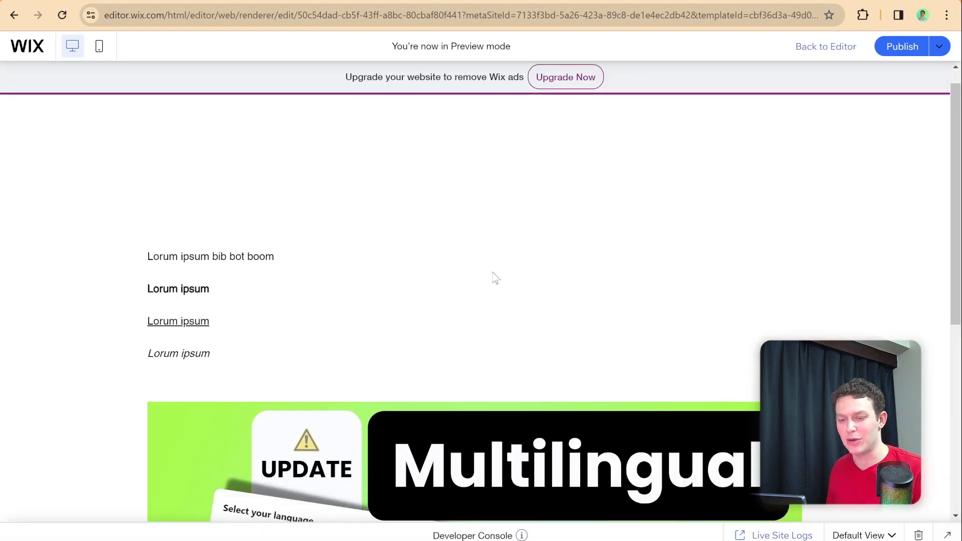
pyautogui.scroll(-3)
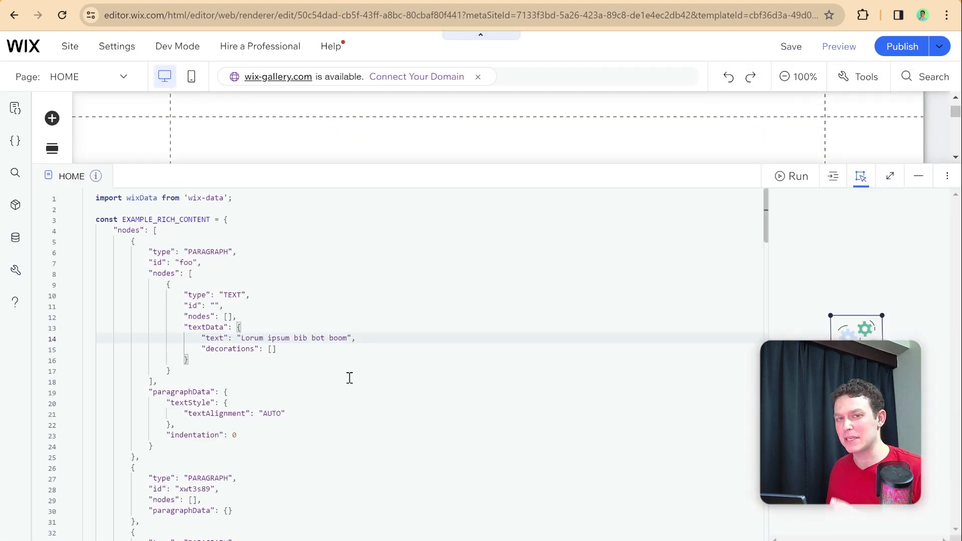
# Scroll the code panel through the EXAMPLE_RICH_CONTENT object.
pyautogui.scroll(-3)
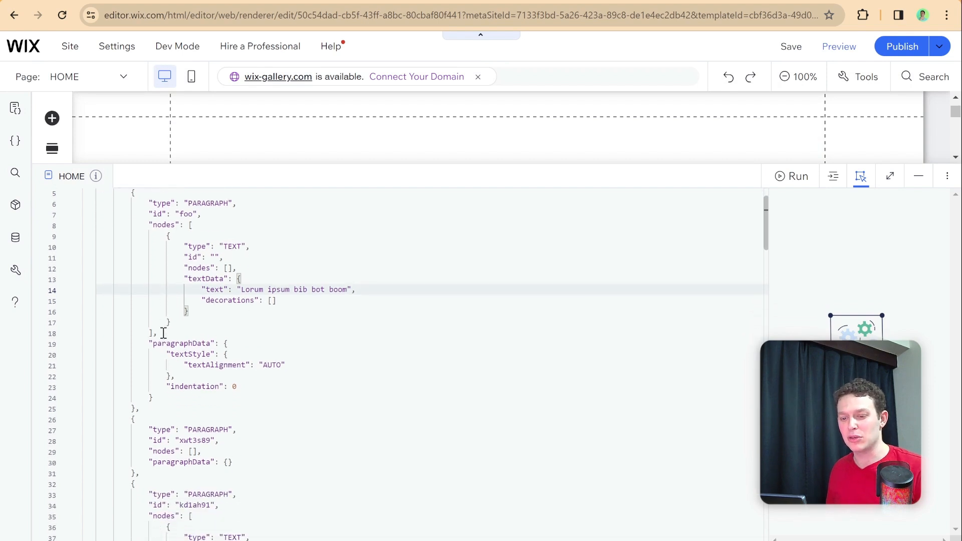
pyautogui.scroll(3)
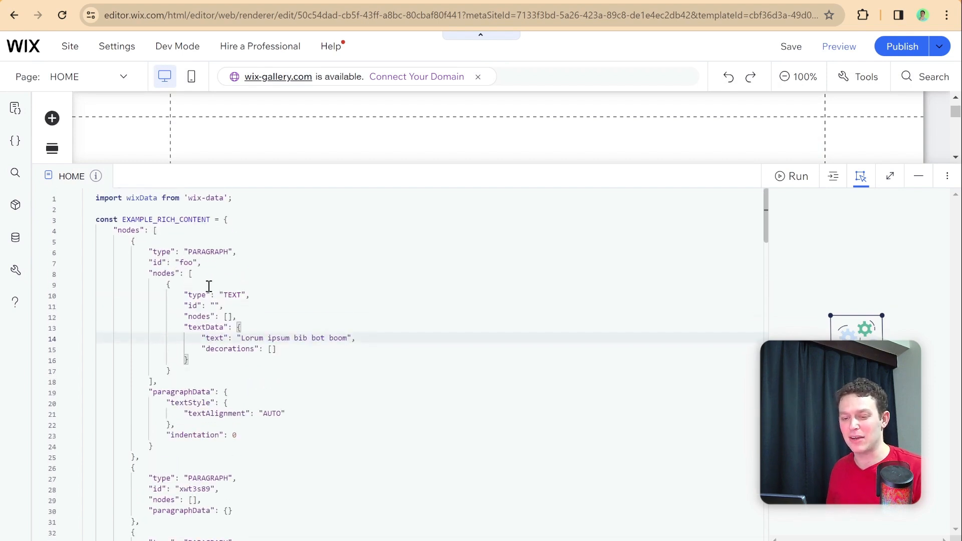